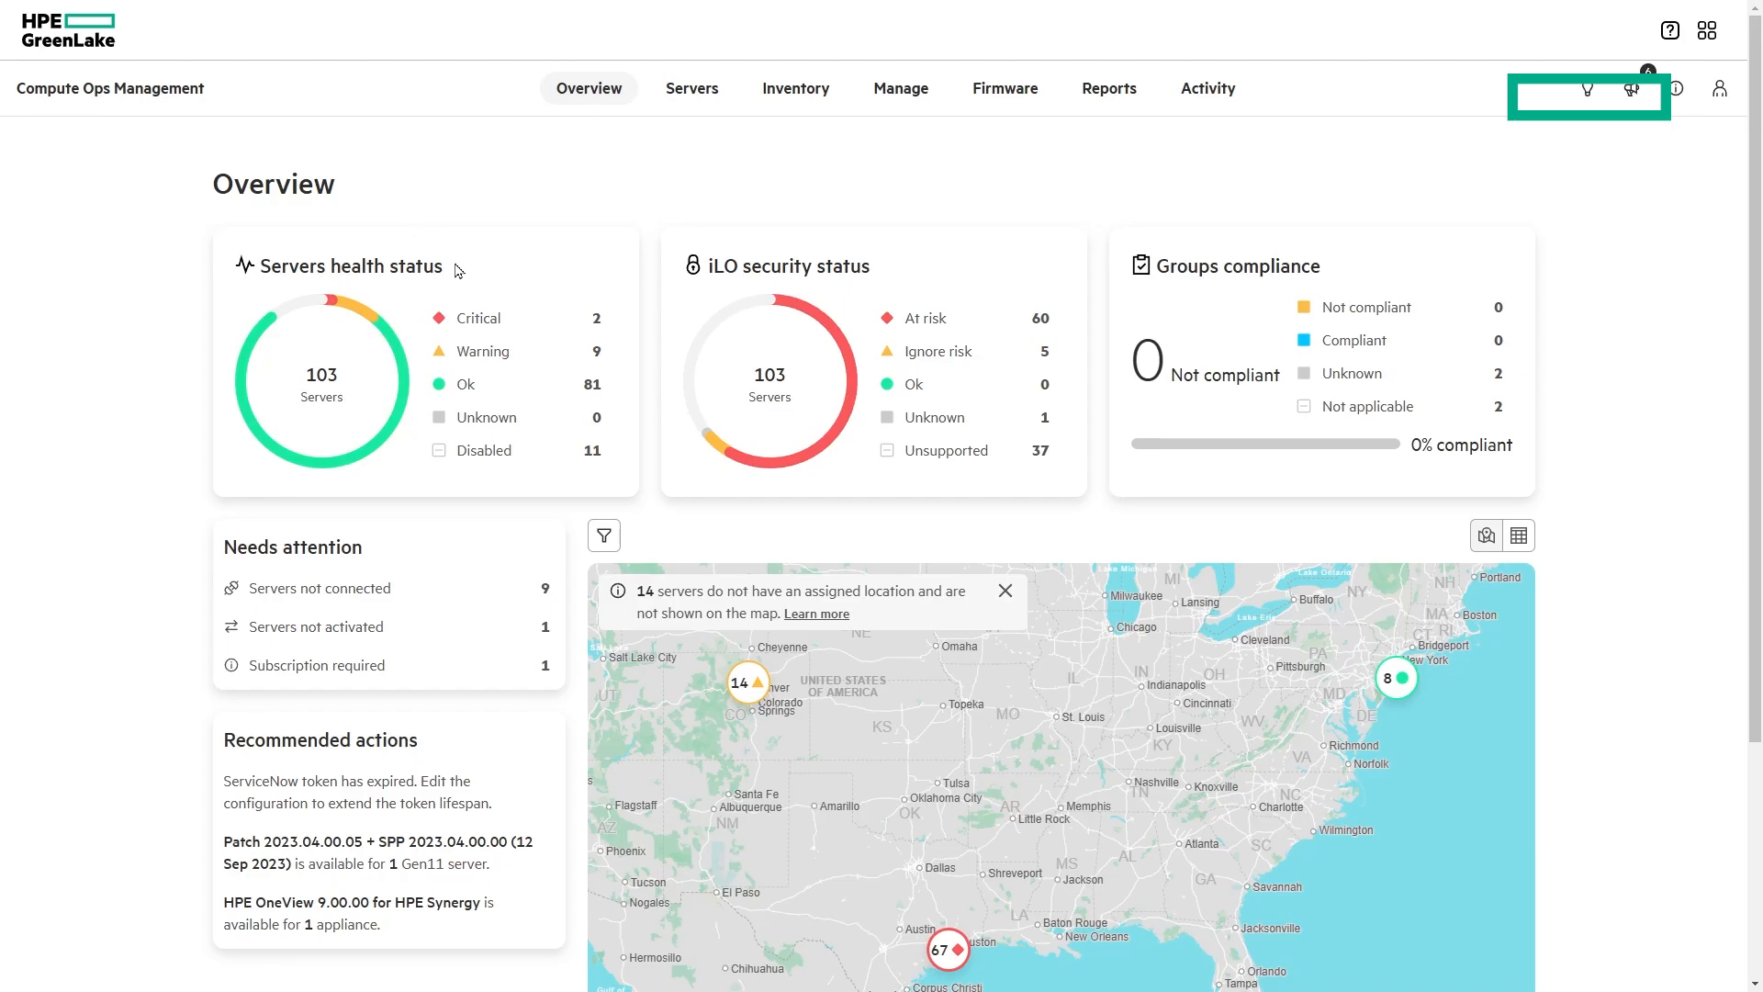
mouse_move(837, 287)
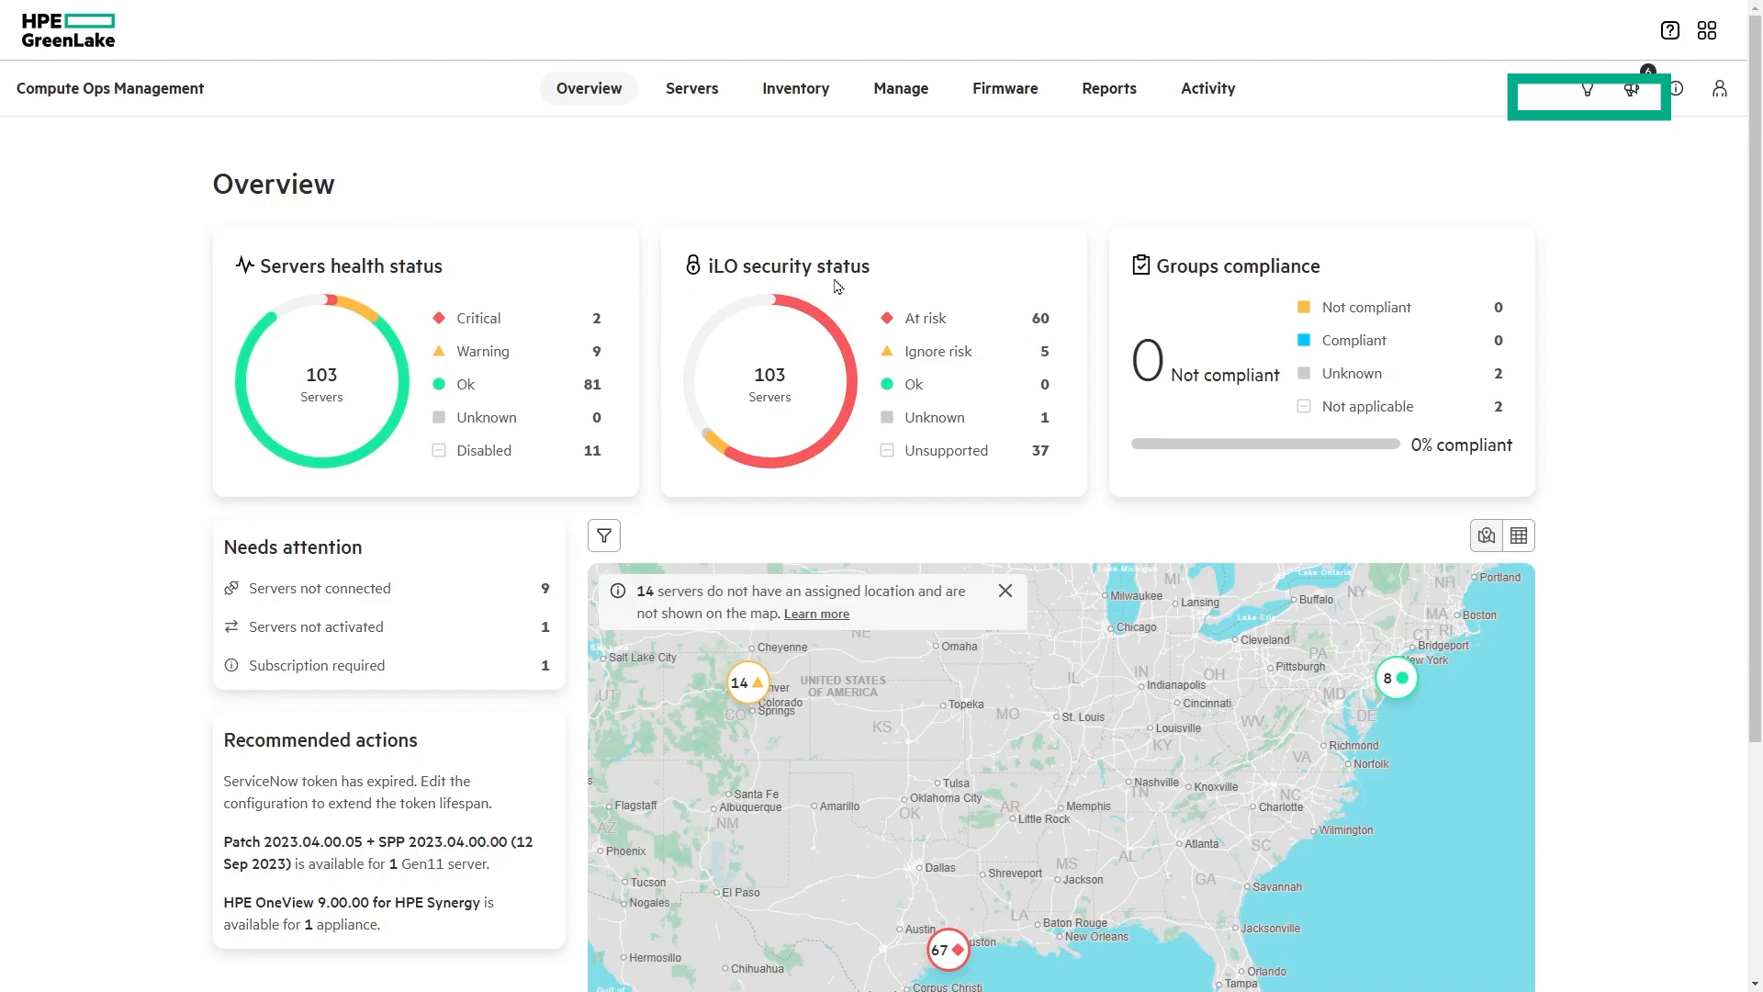
mouse_move(1206, 300)
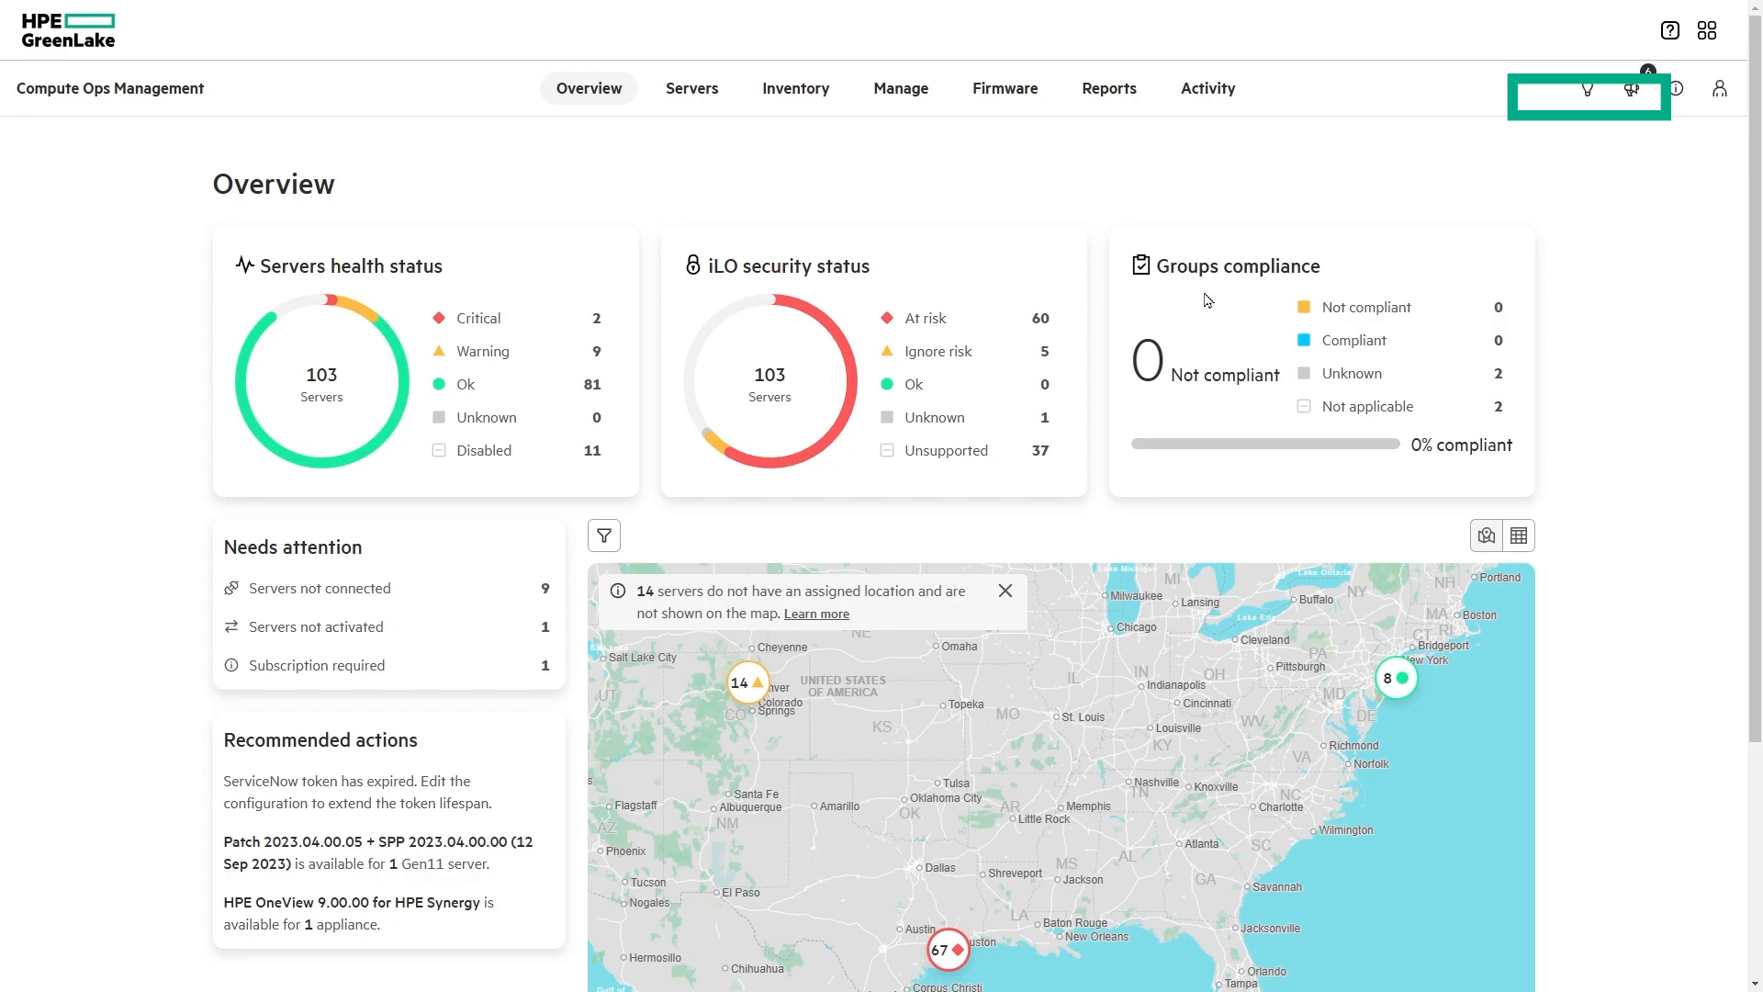
mouse_move(614, 430)
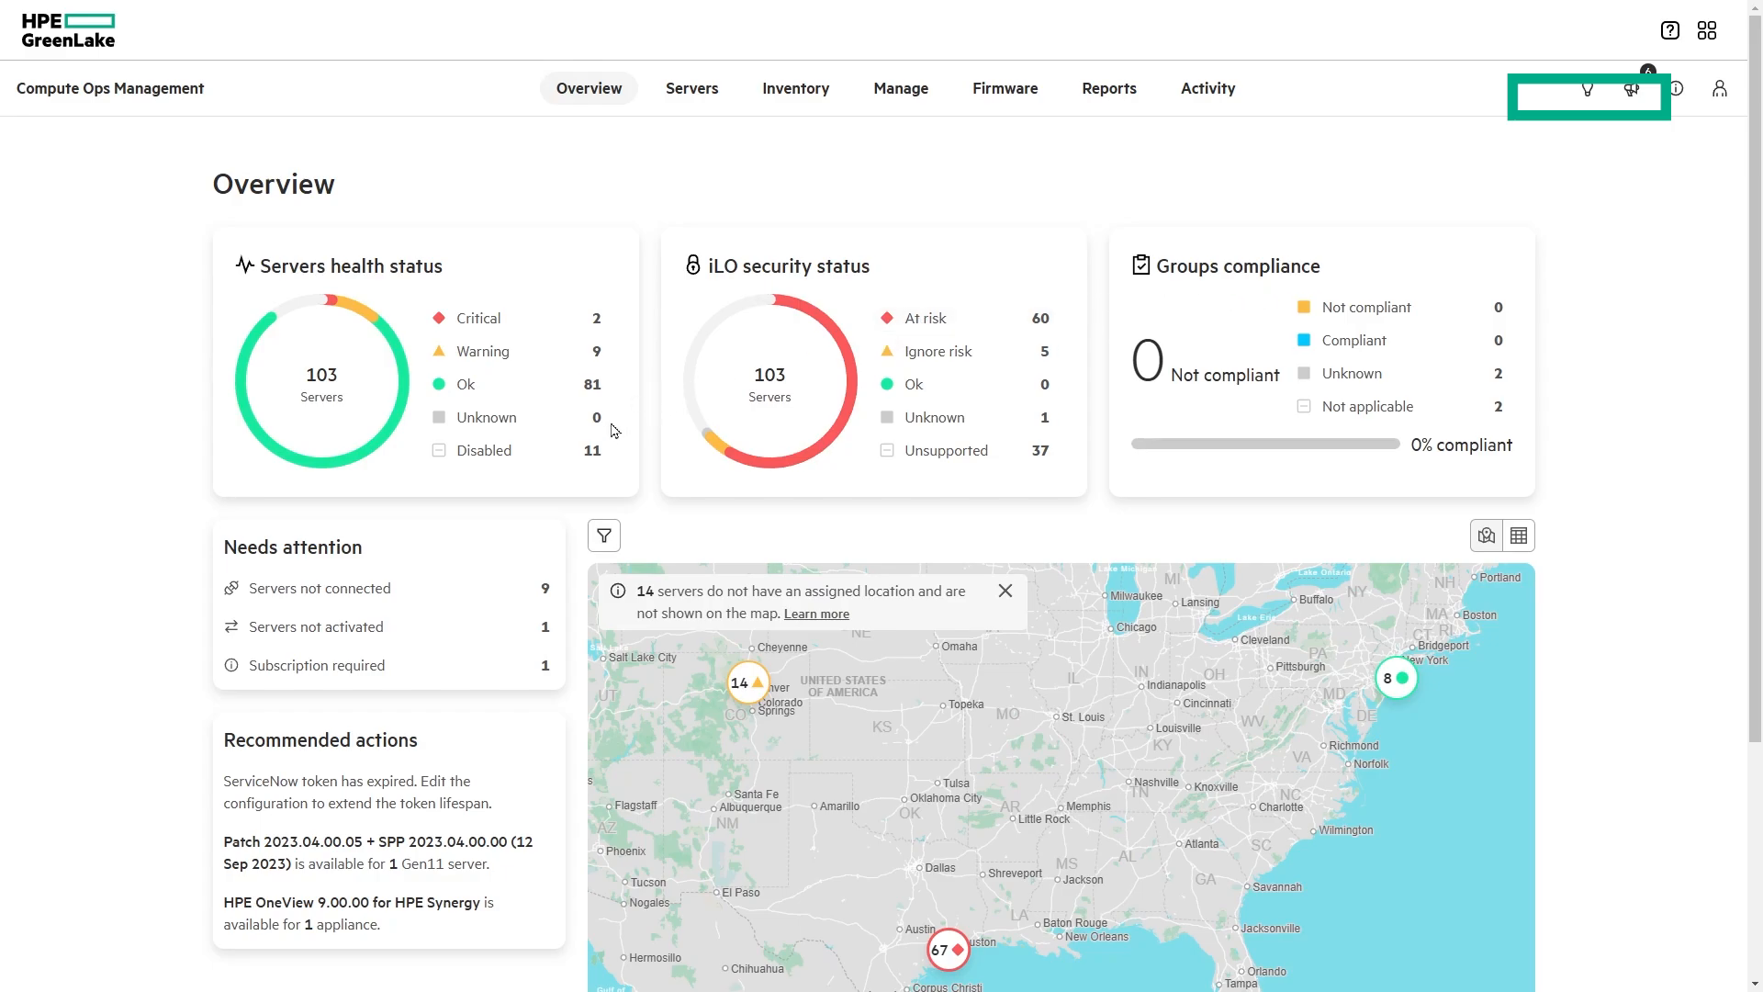
mouse_move(443, 627)
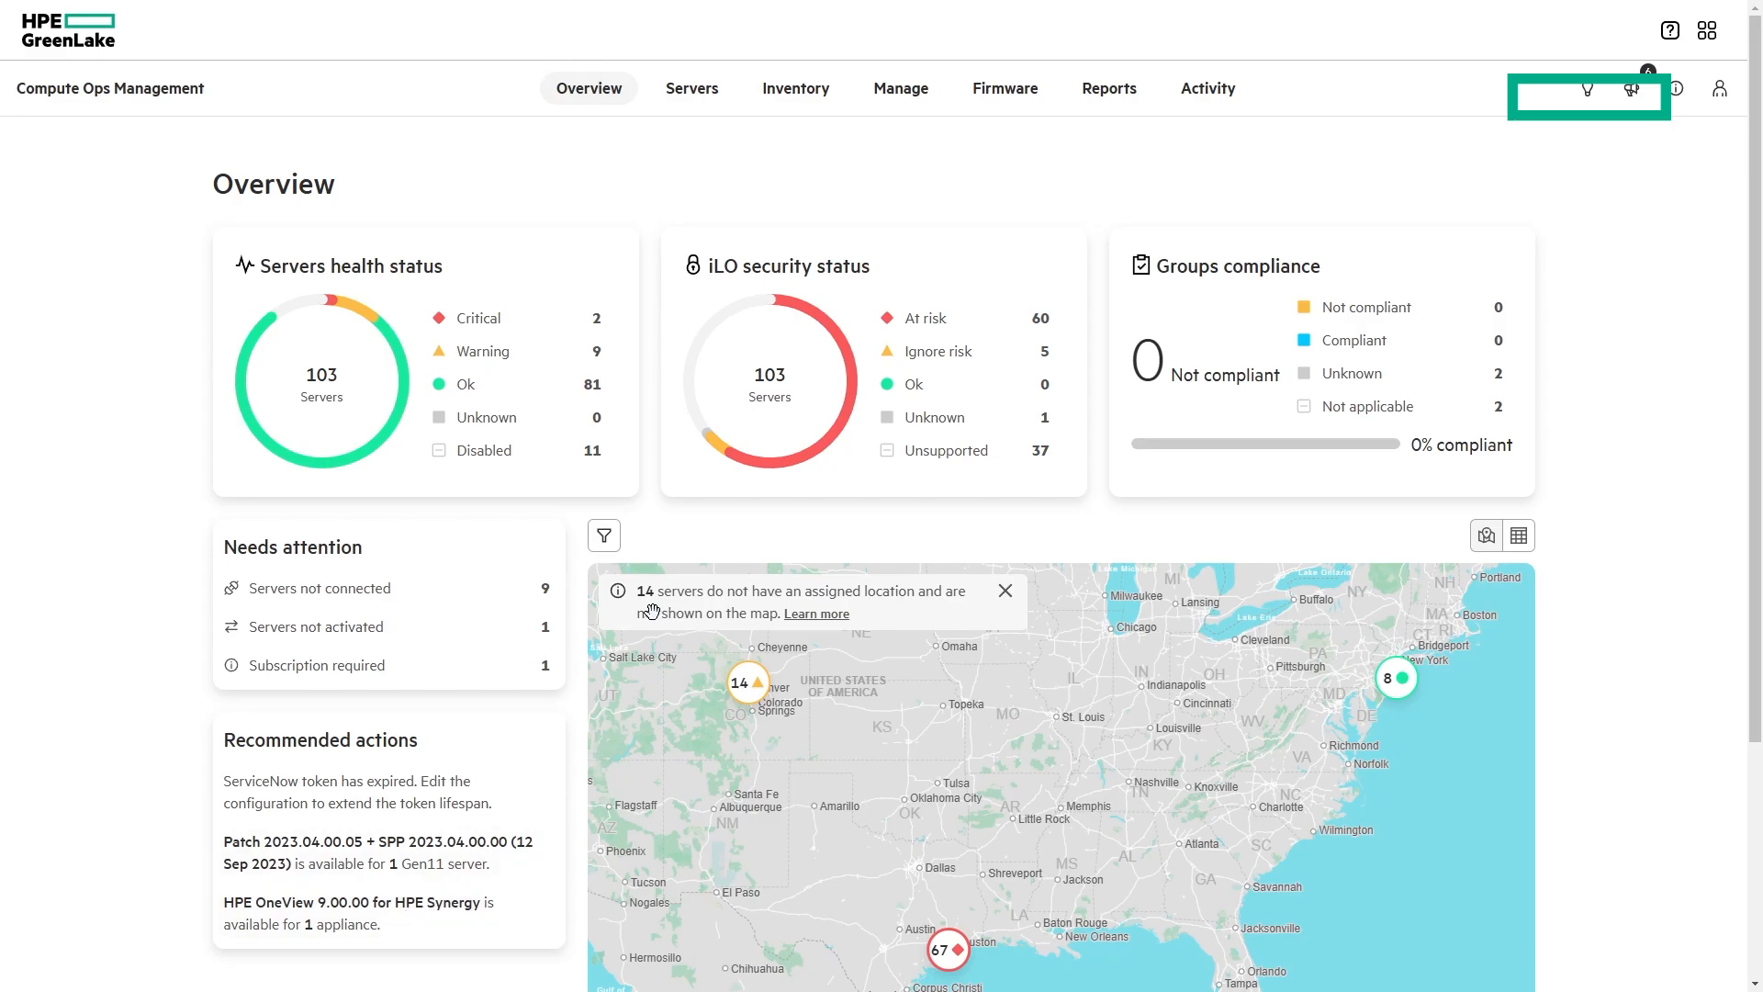
mouse_move(918, 614)
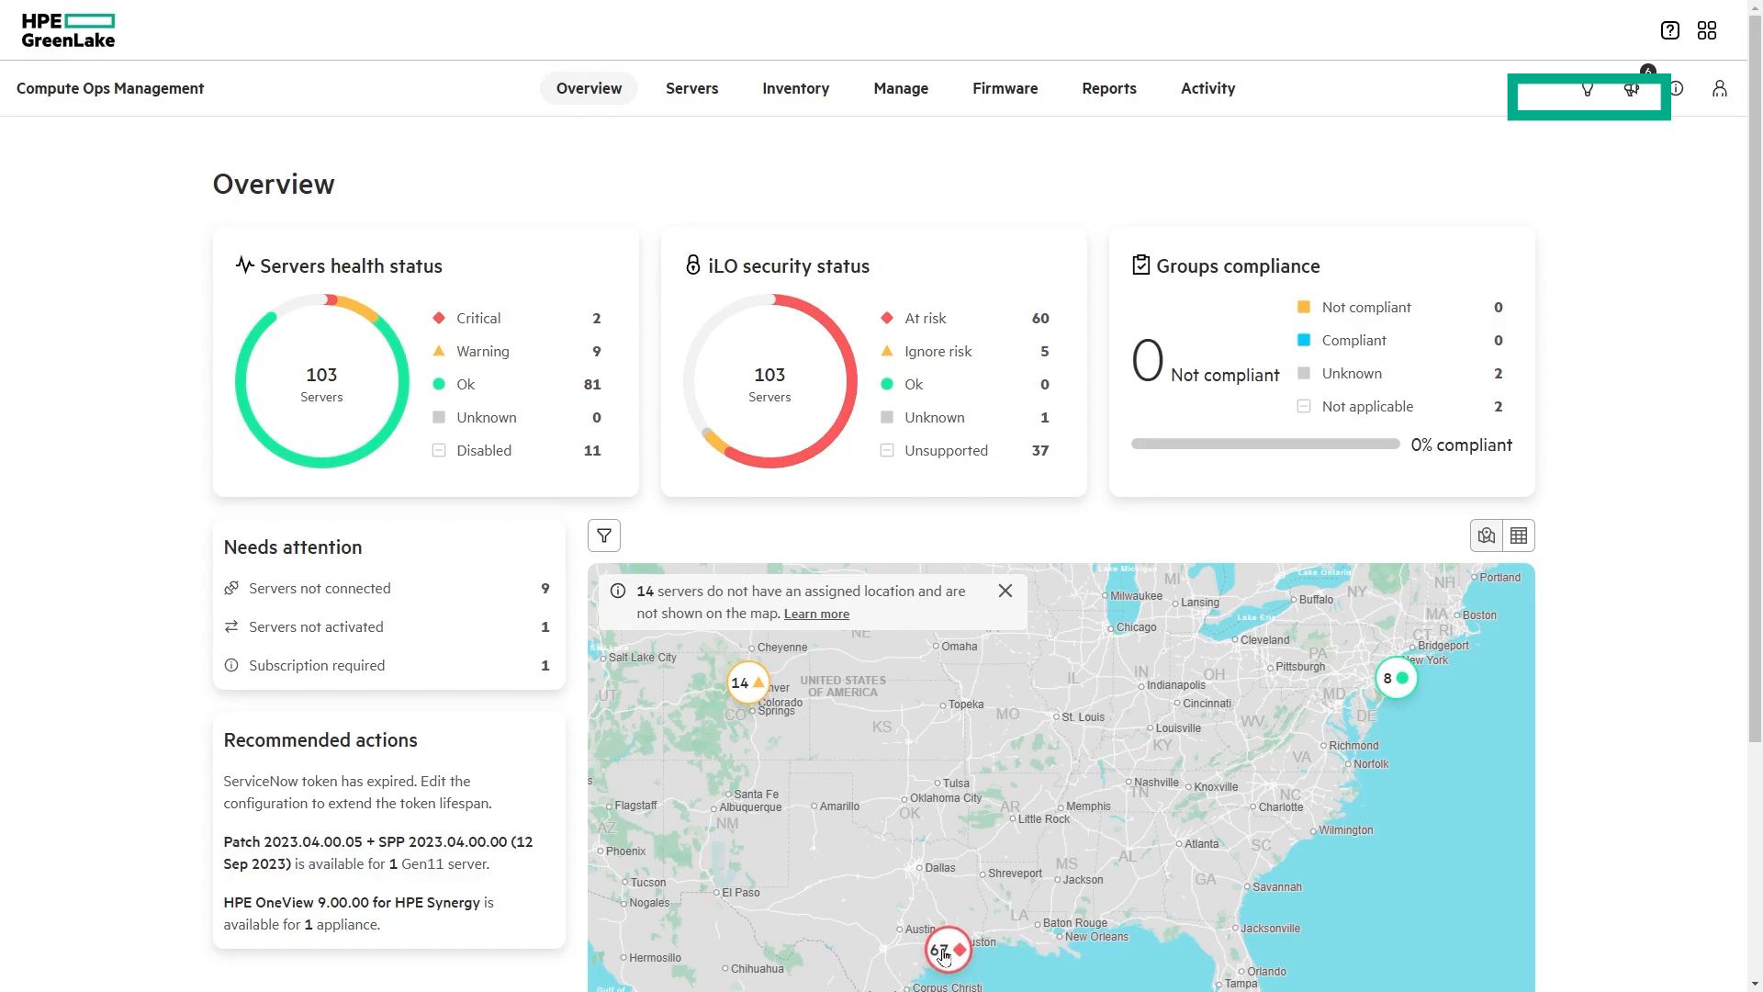
mouse_move(1126, 533)
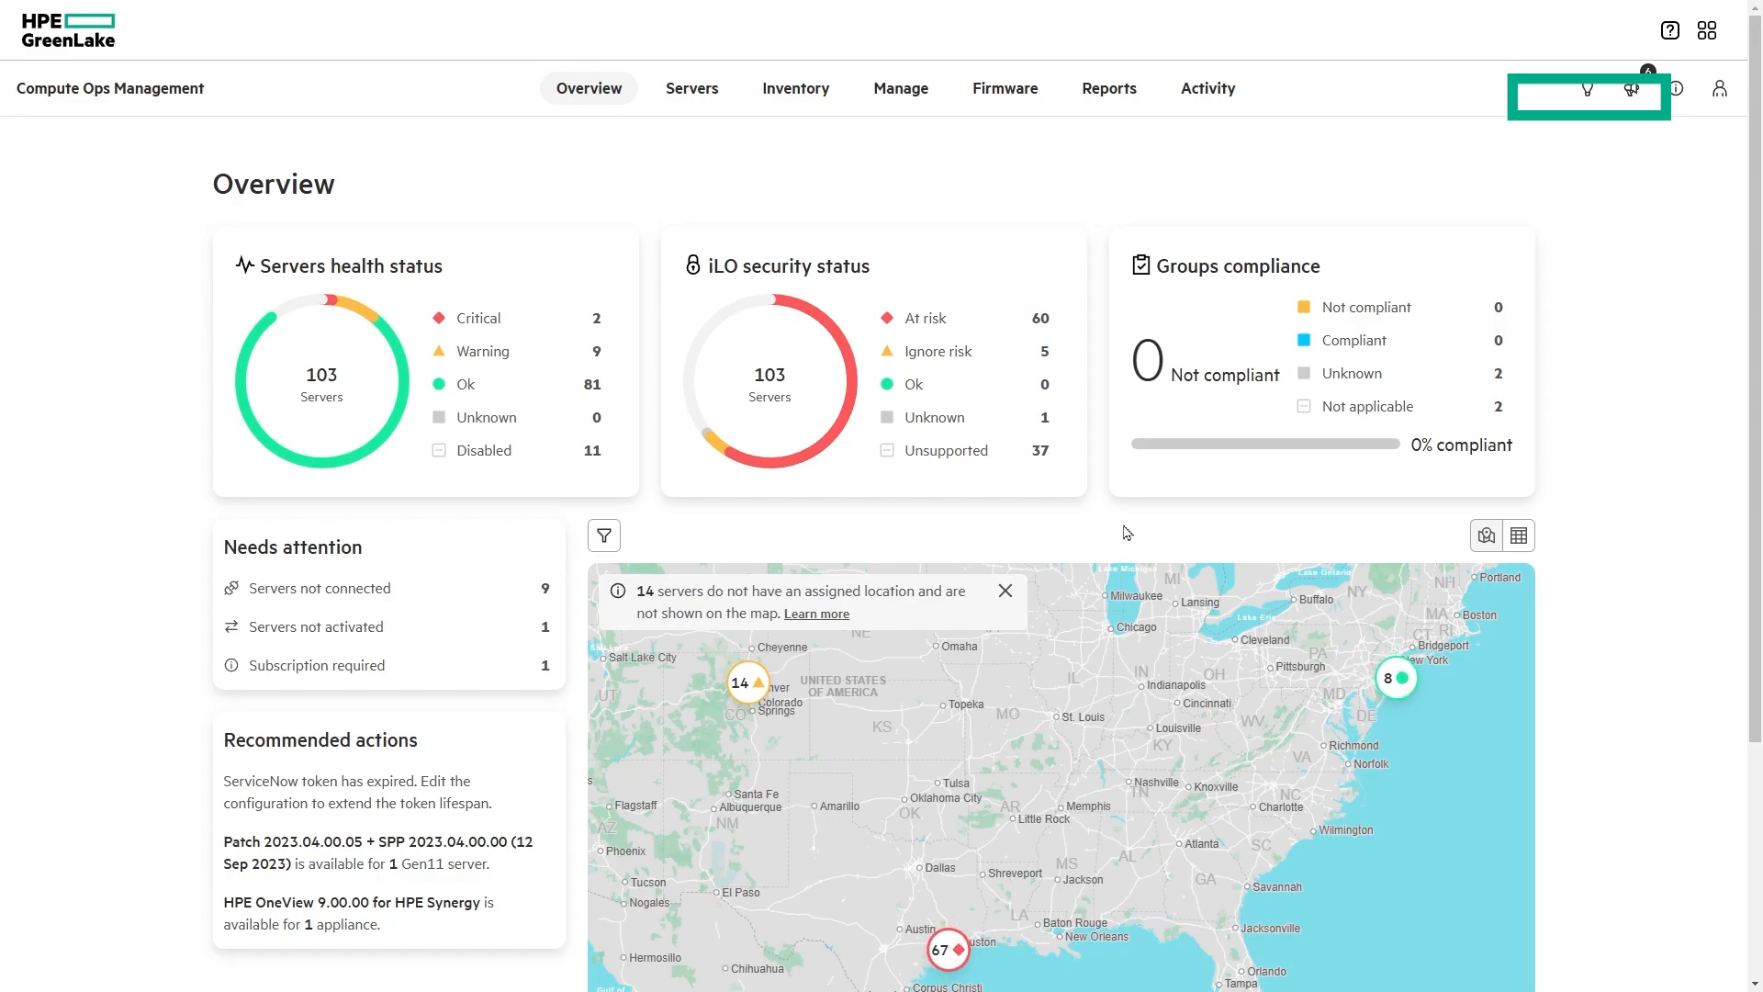
From the Servers list sorted by Name, open server WIN-F04KH5E9VRJ's details
left_click(692, 89)
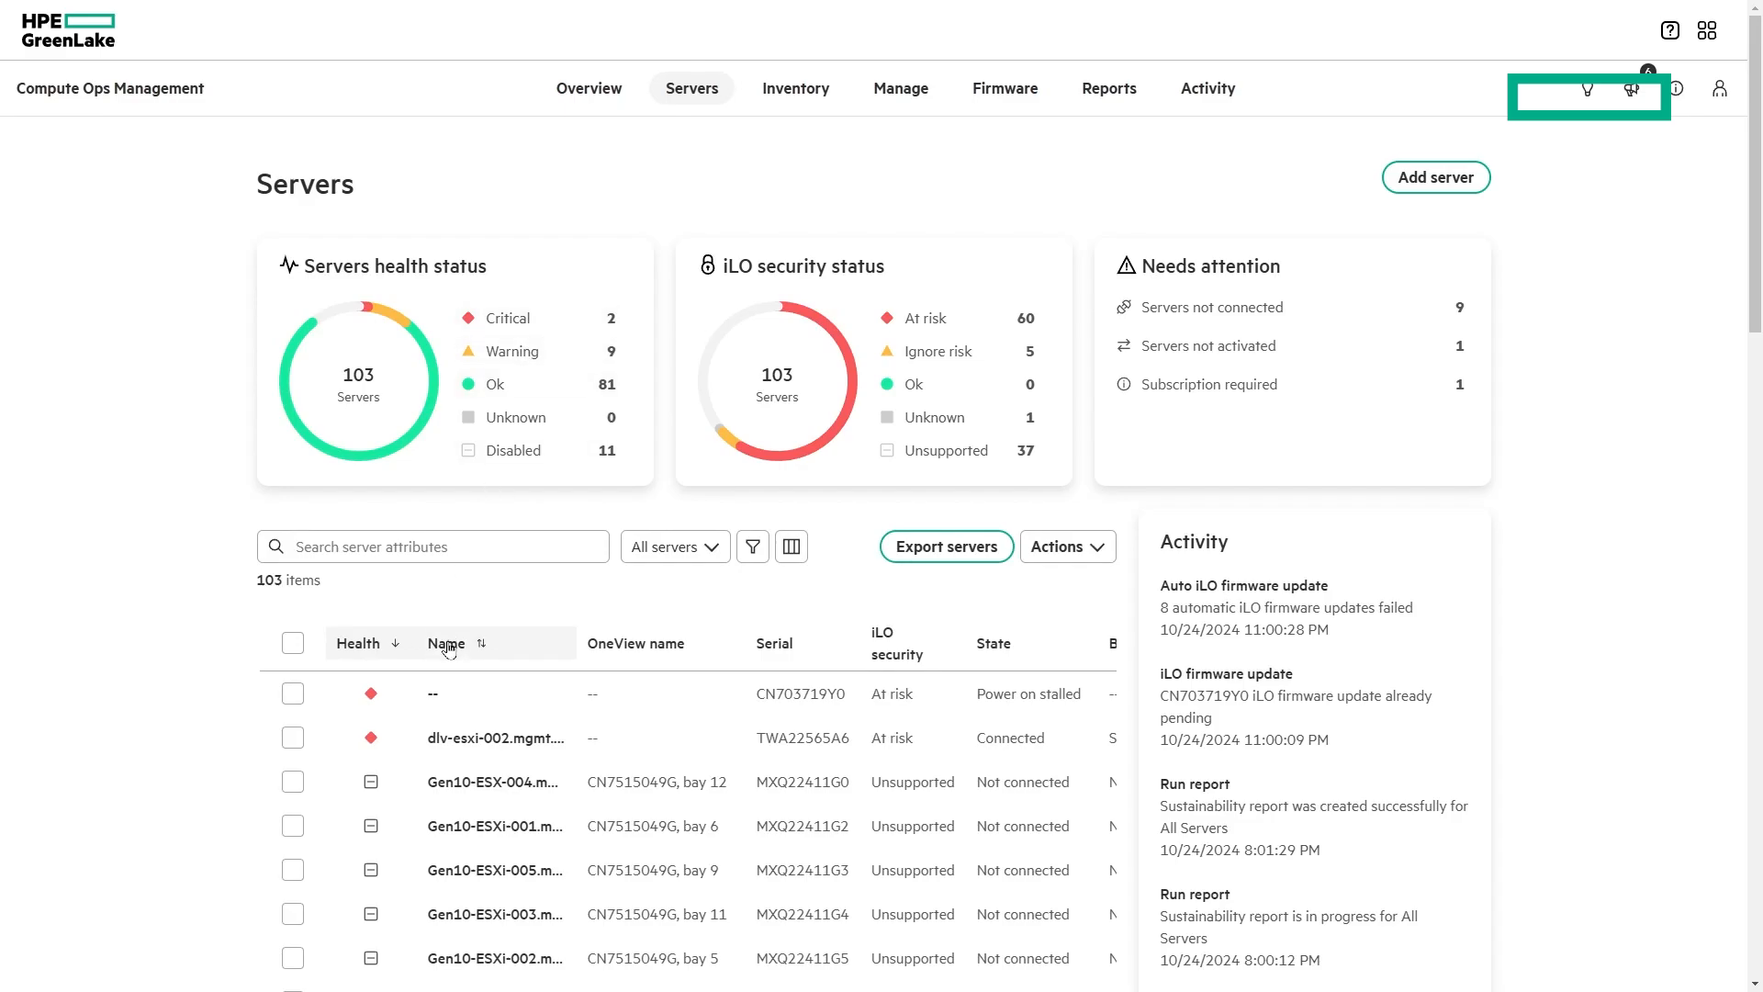
left_click(444, 642)
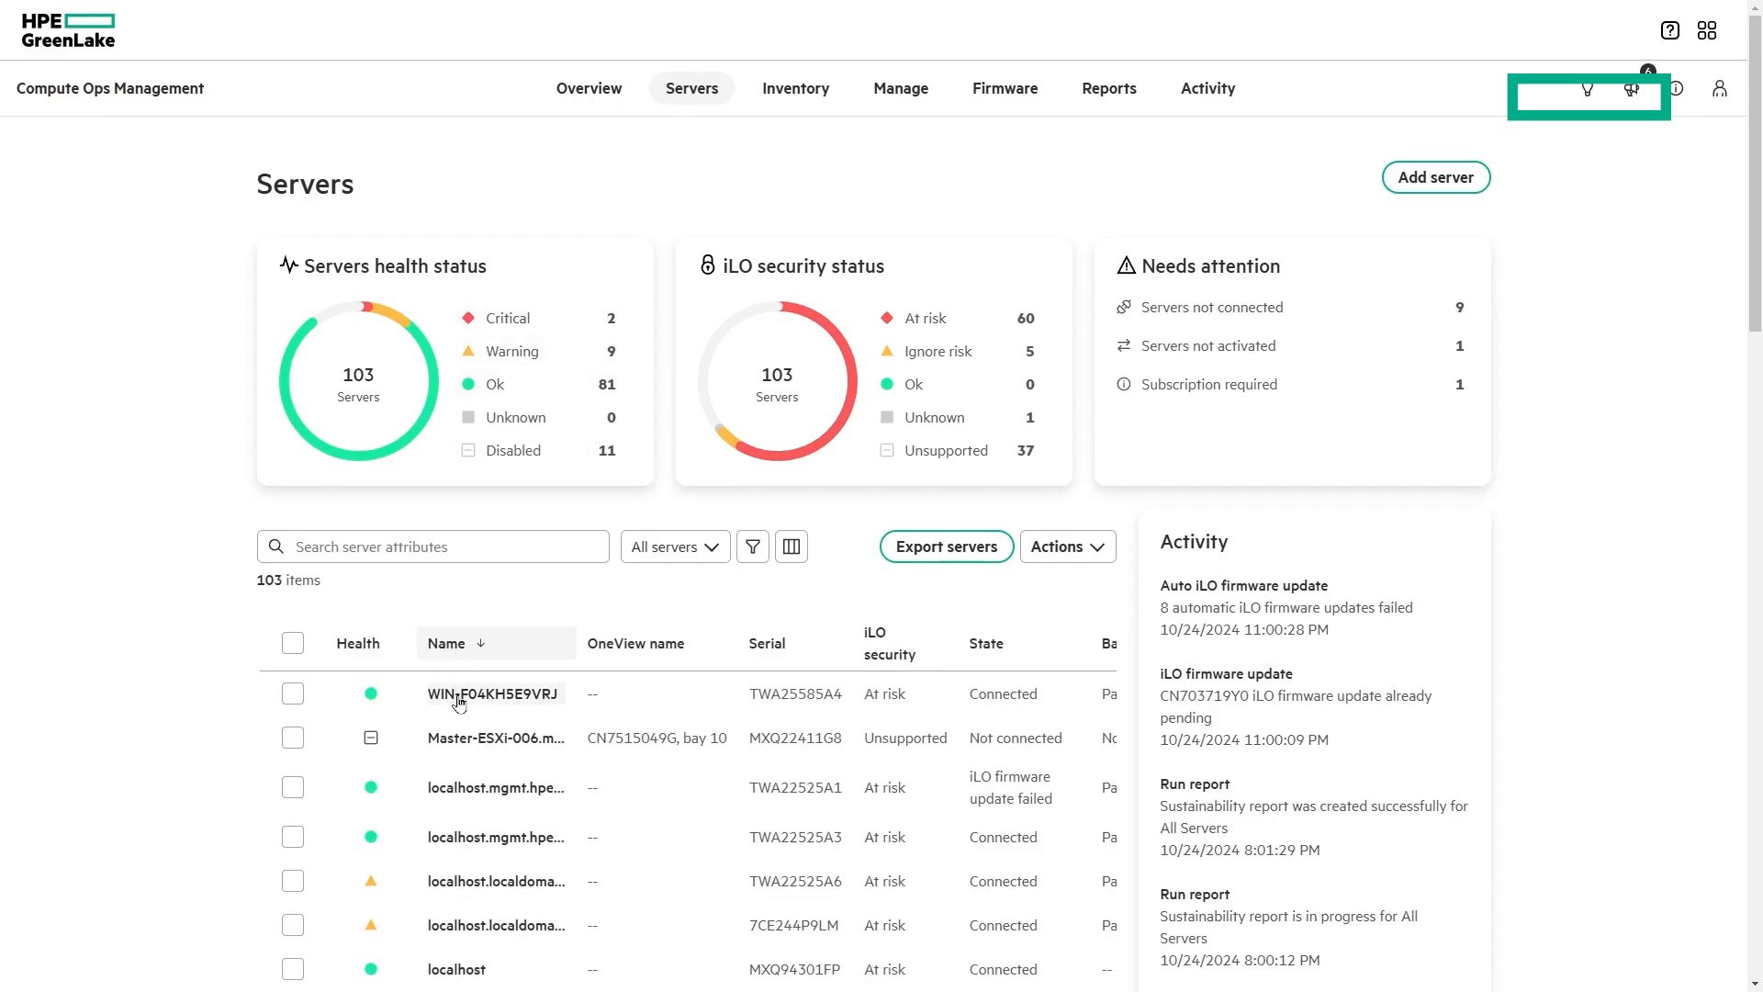
left_click(492, 692)
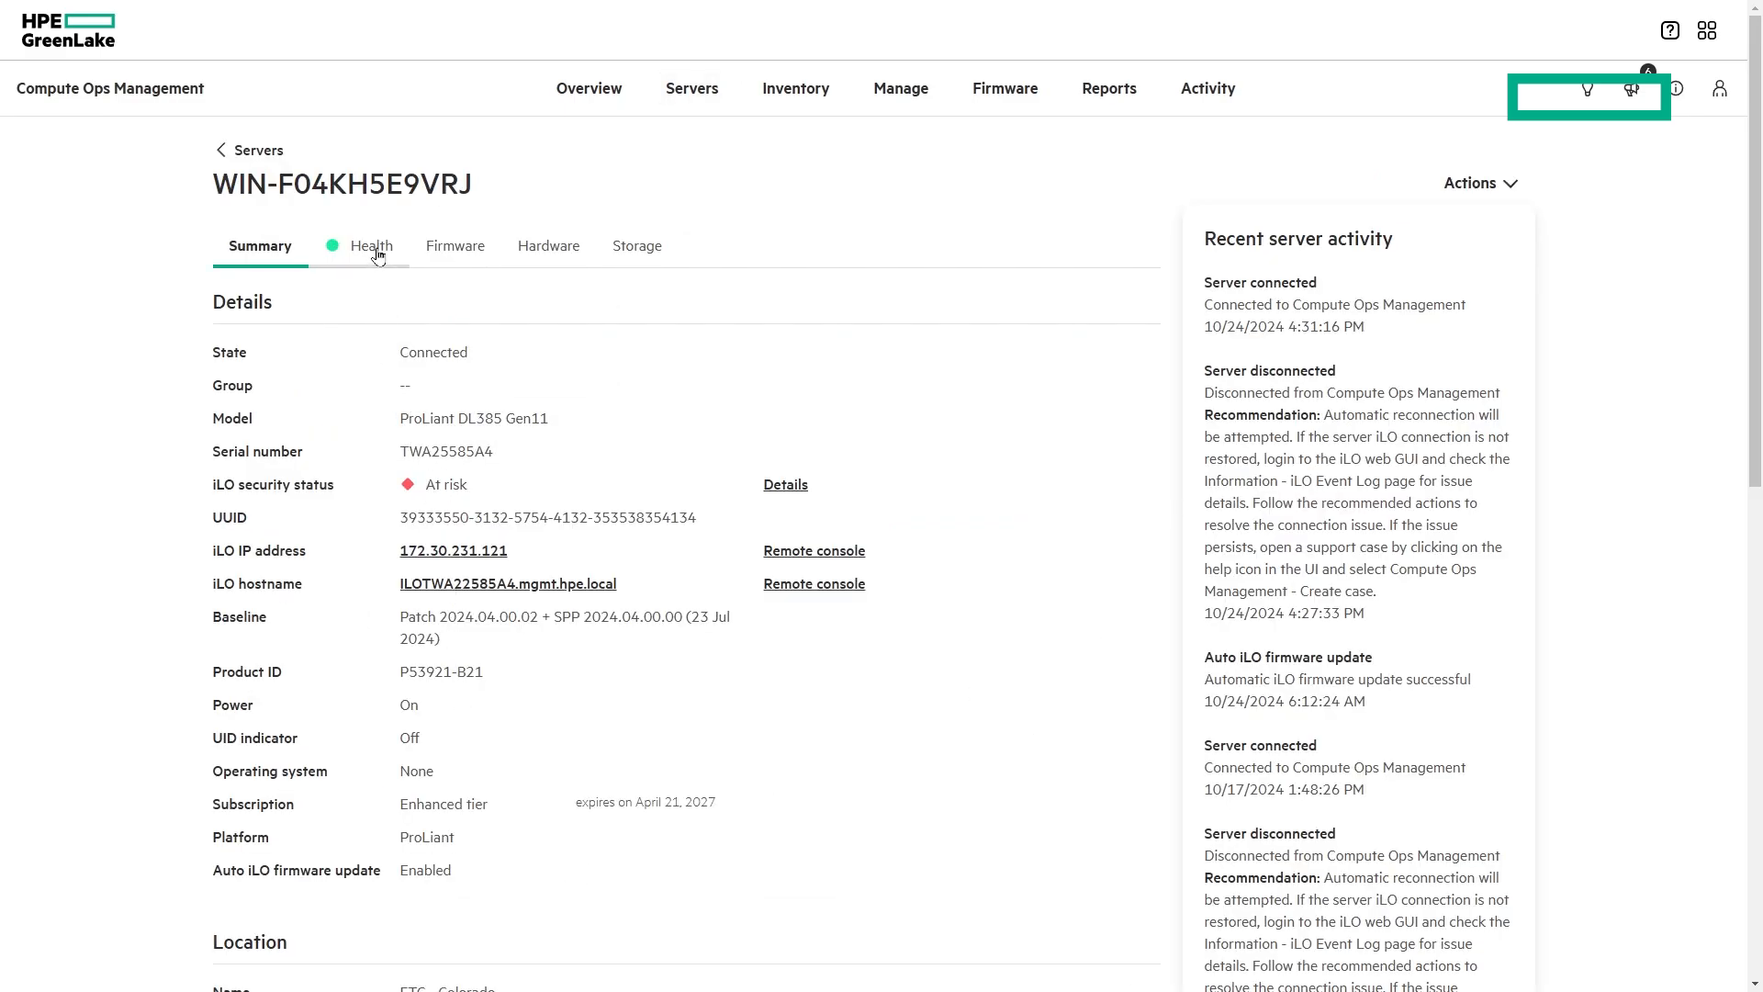
Review the server's Health, Firmware, Hardware and internal Storage volumes
left_click(369, 245)
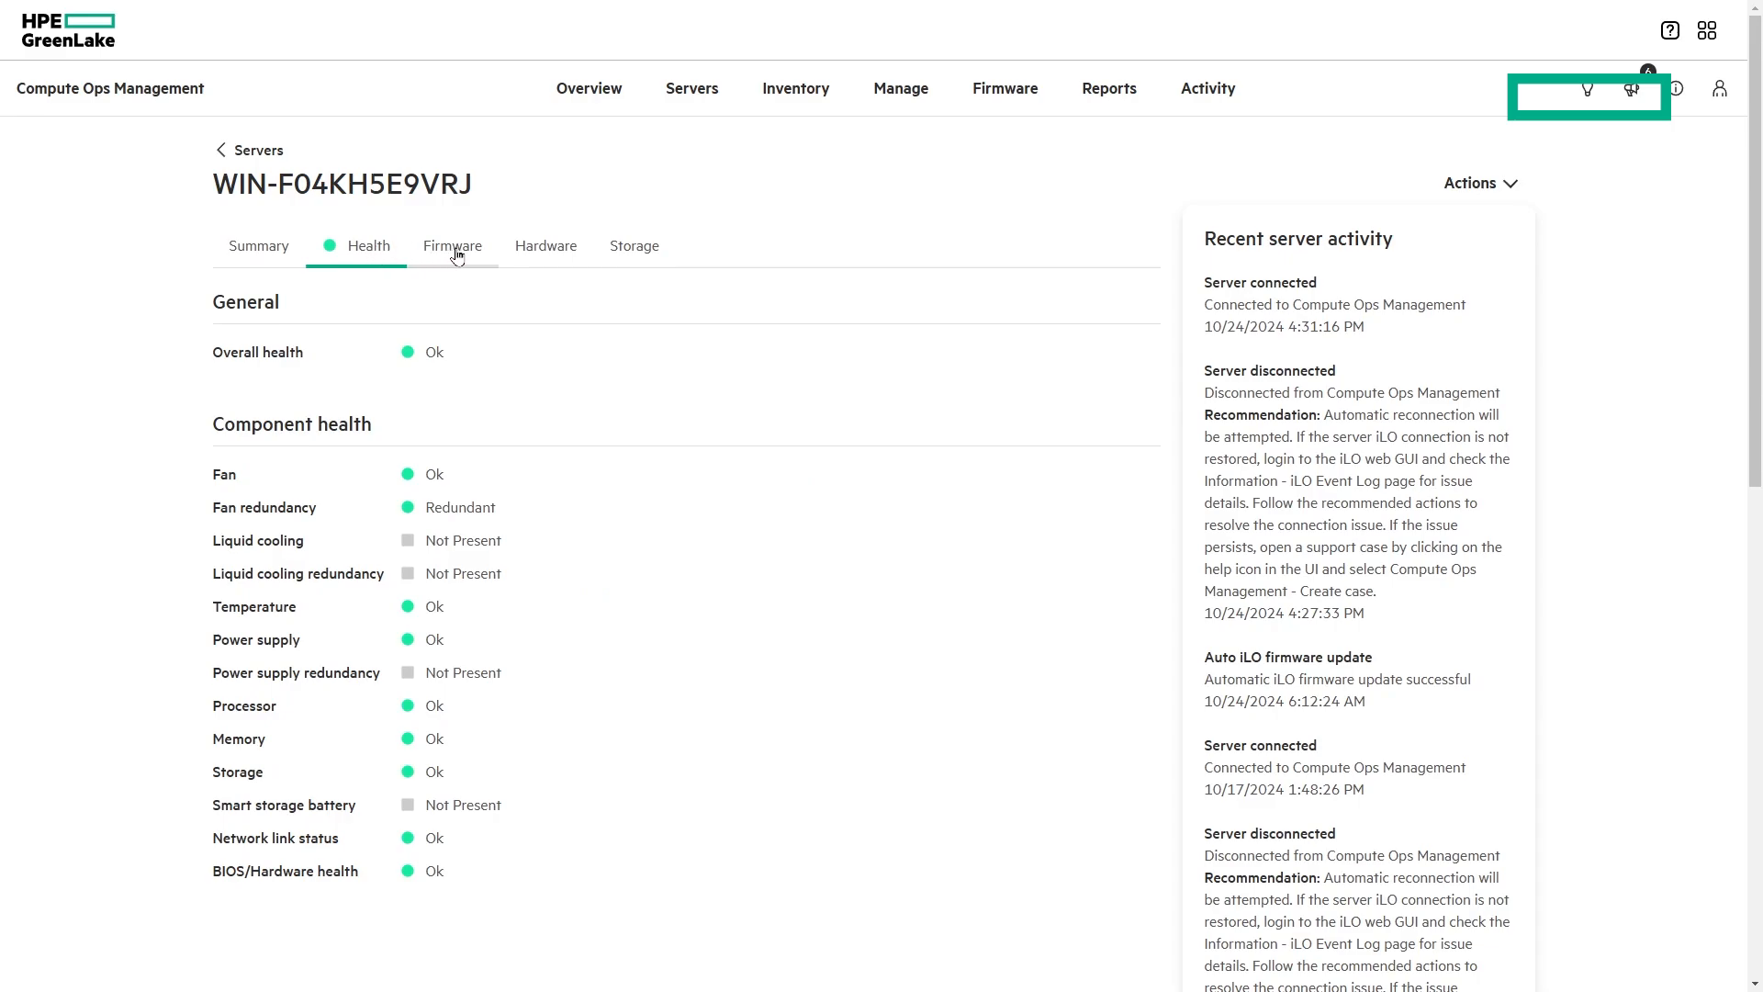
left_click(451, 244)
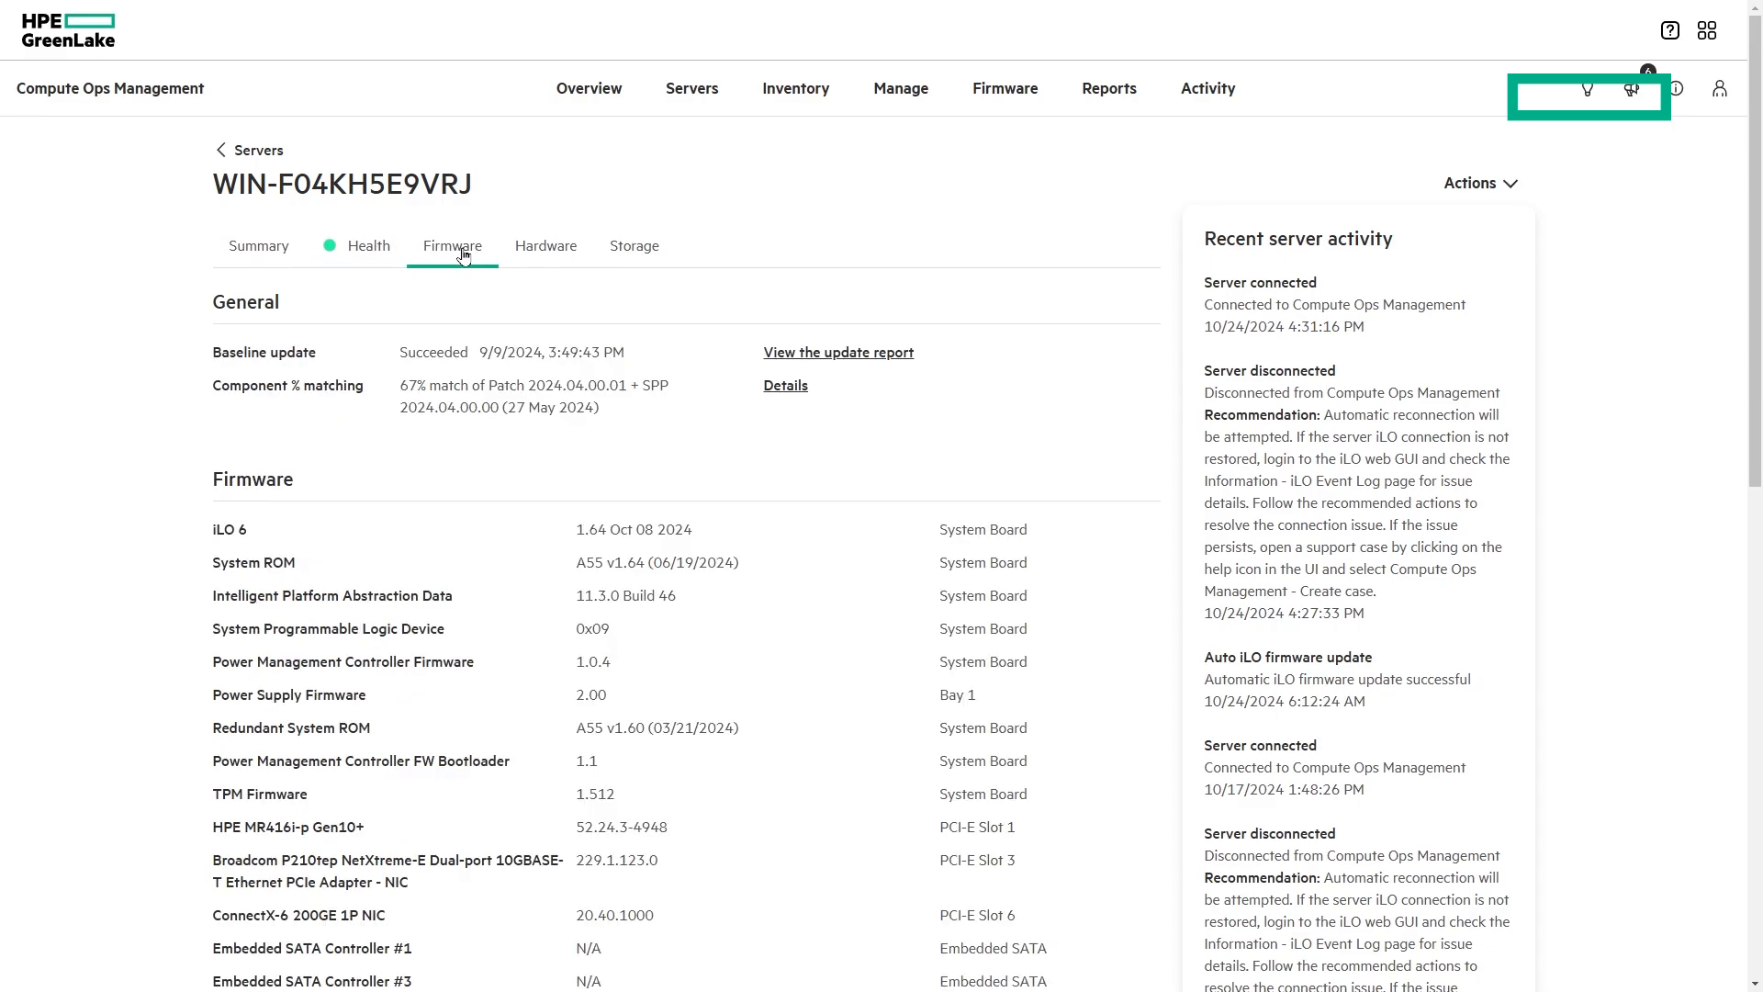
mouse_move(545, 244)
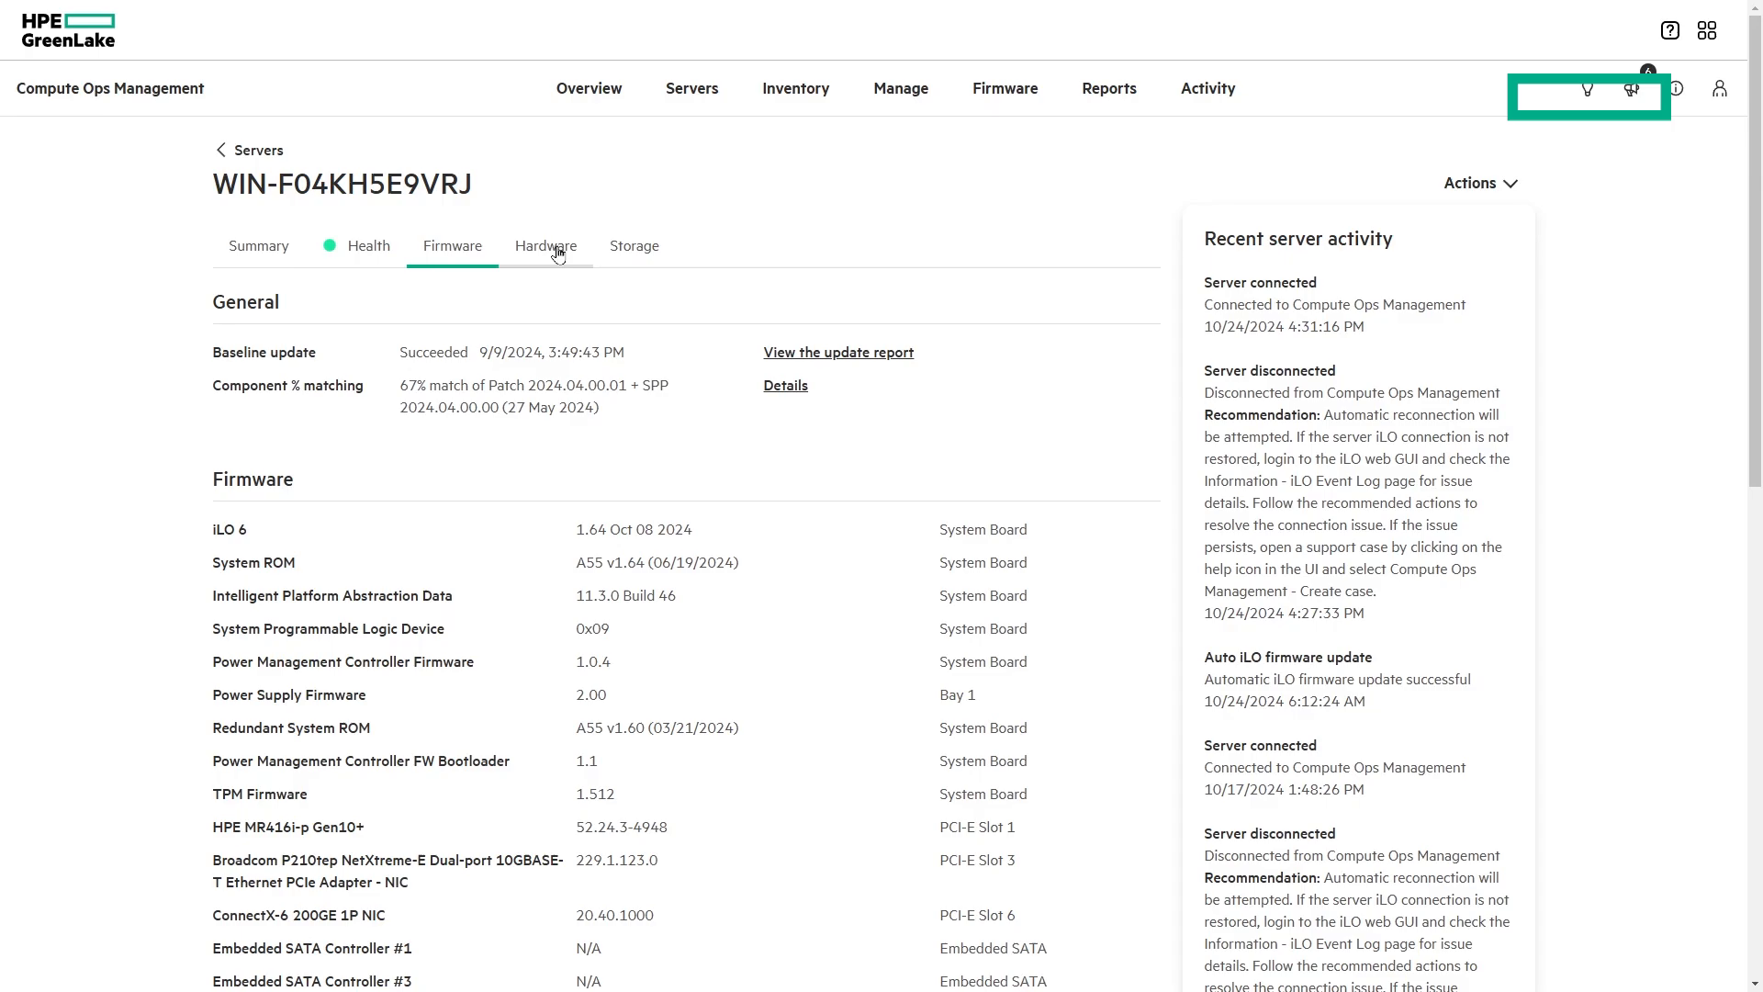
left_click(546, 244)
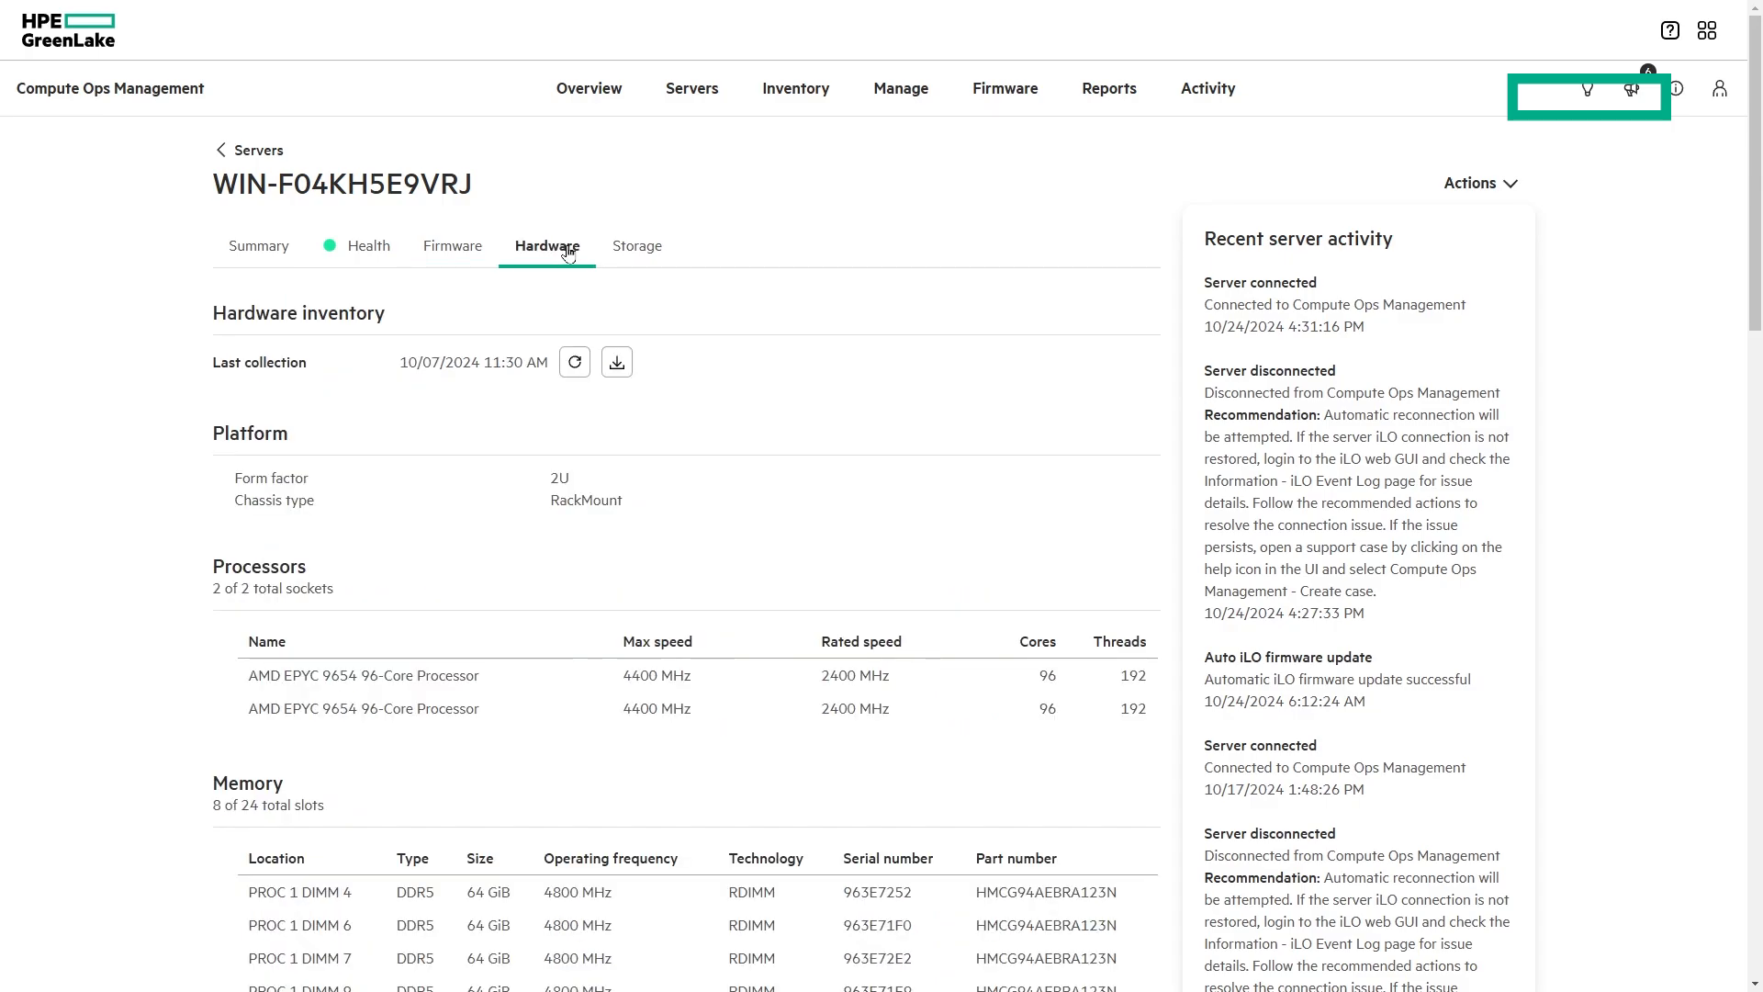
left_click(635, 246)
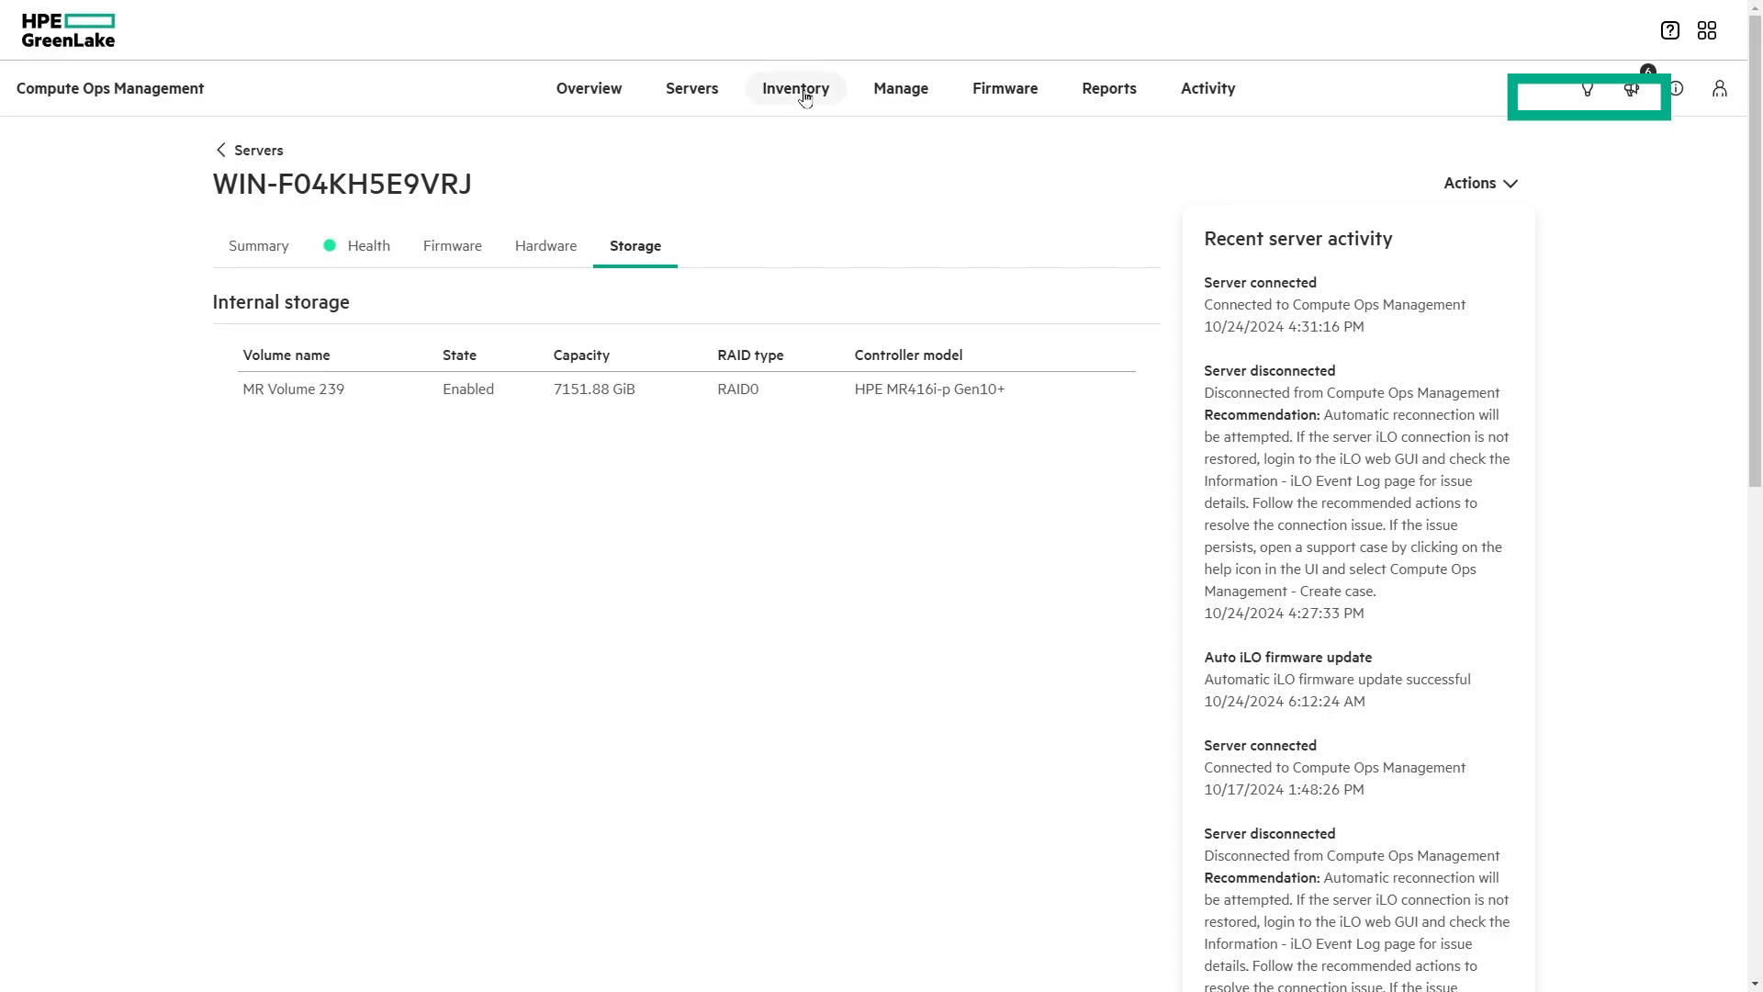
From the inventory overview, open OneView appliance dlv-OV4VirtApp.mgmt.hpe.local's details
left_click(802, 88)
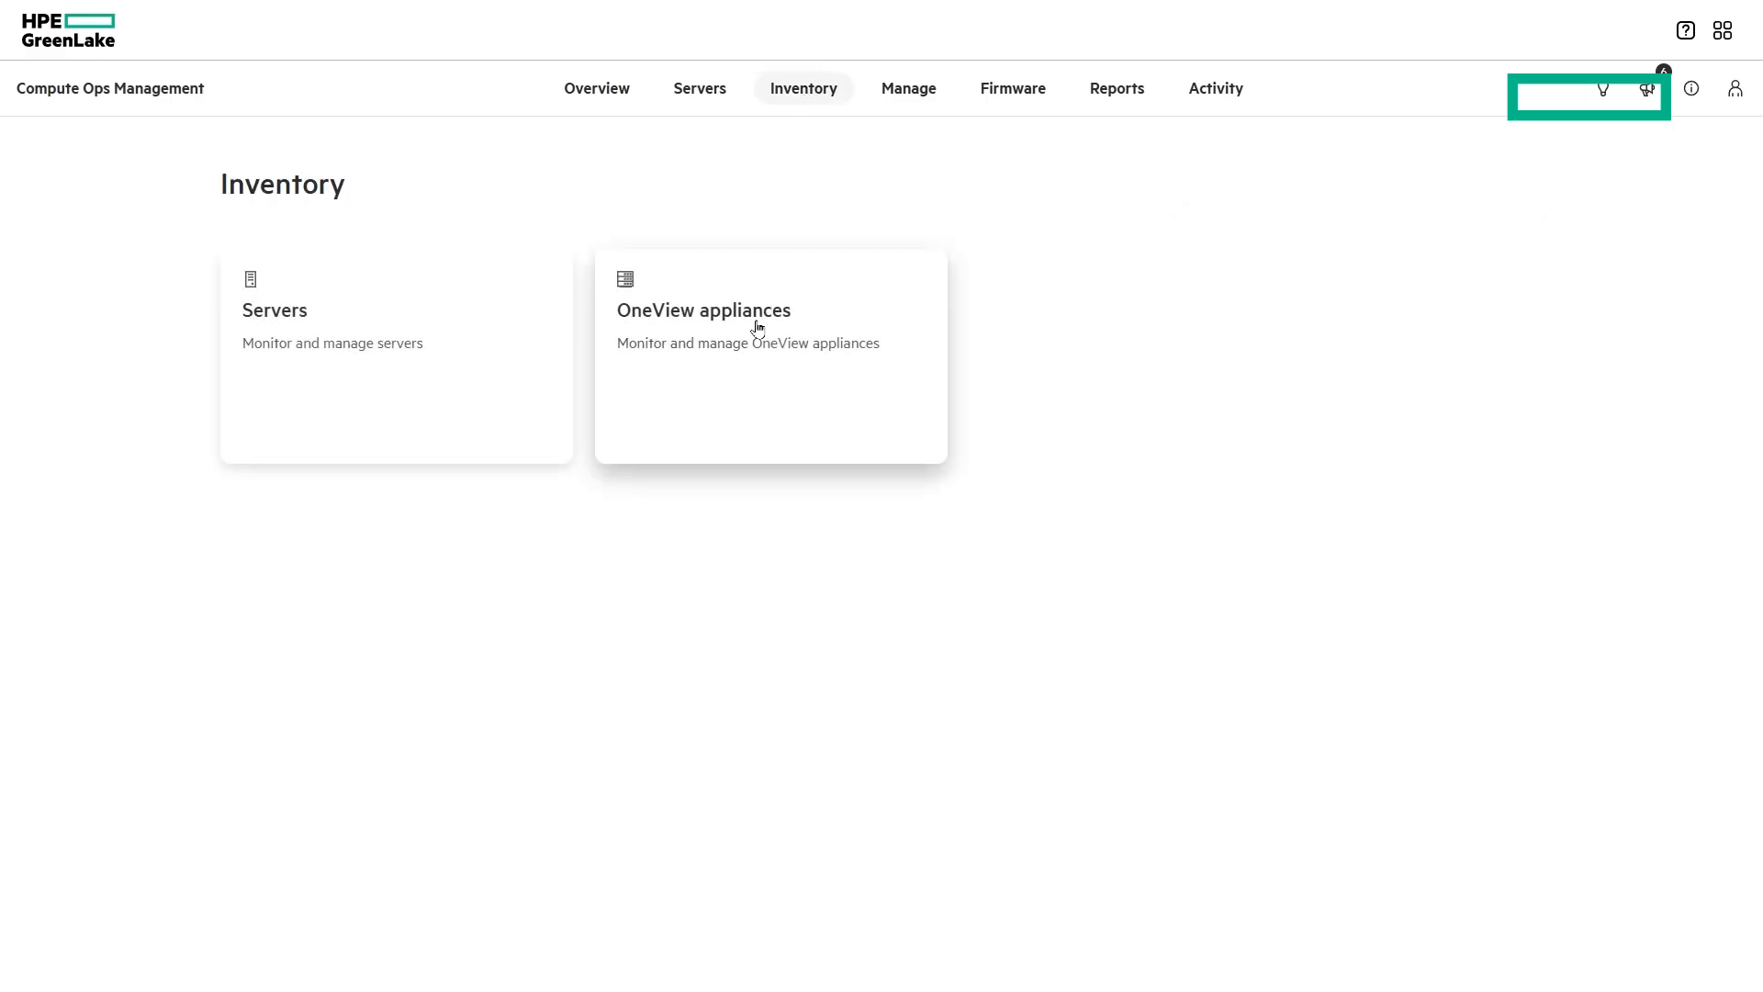
left_click(769, 355)
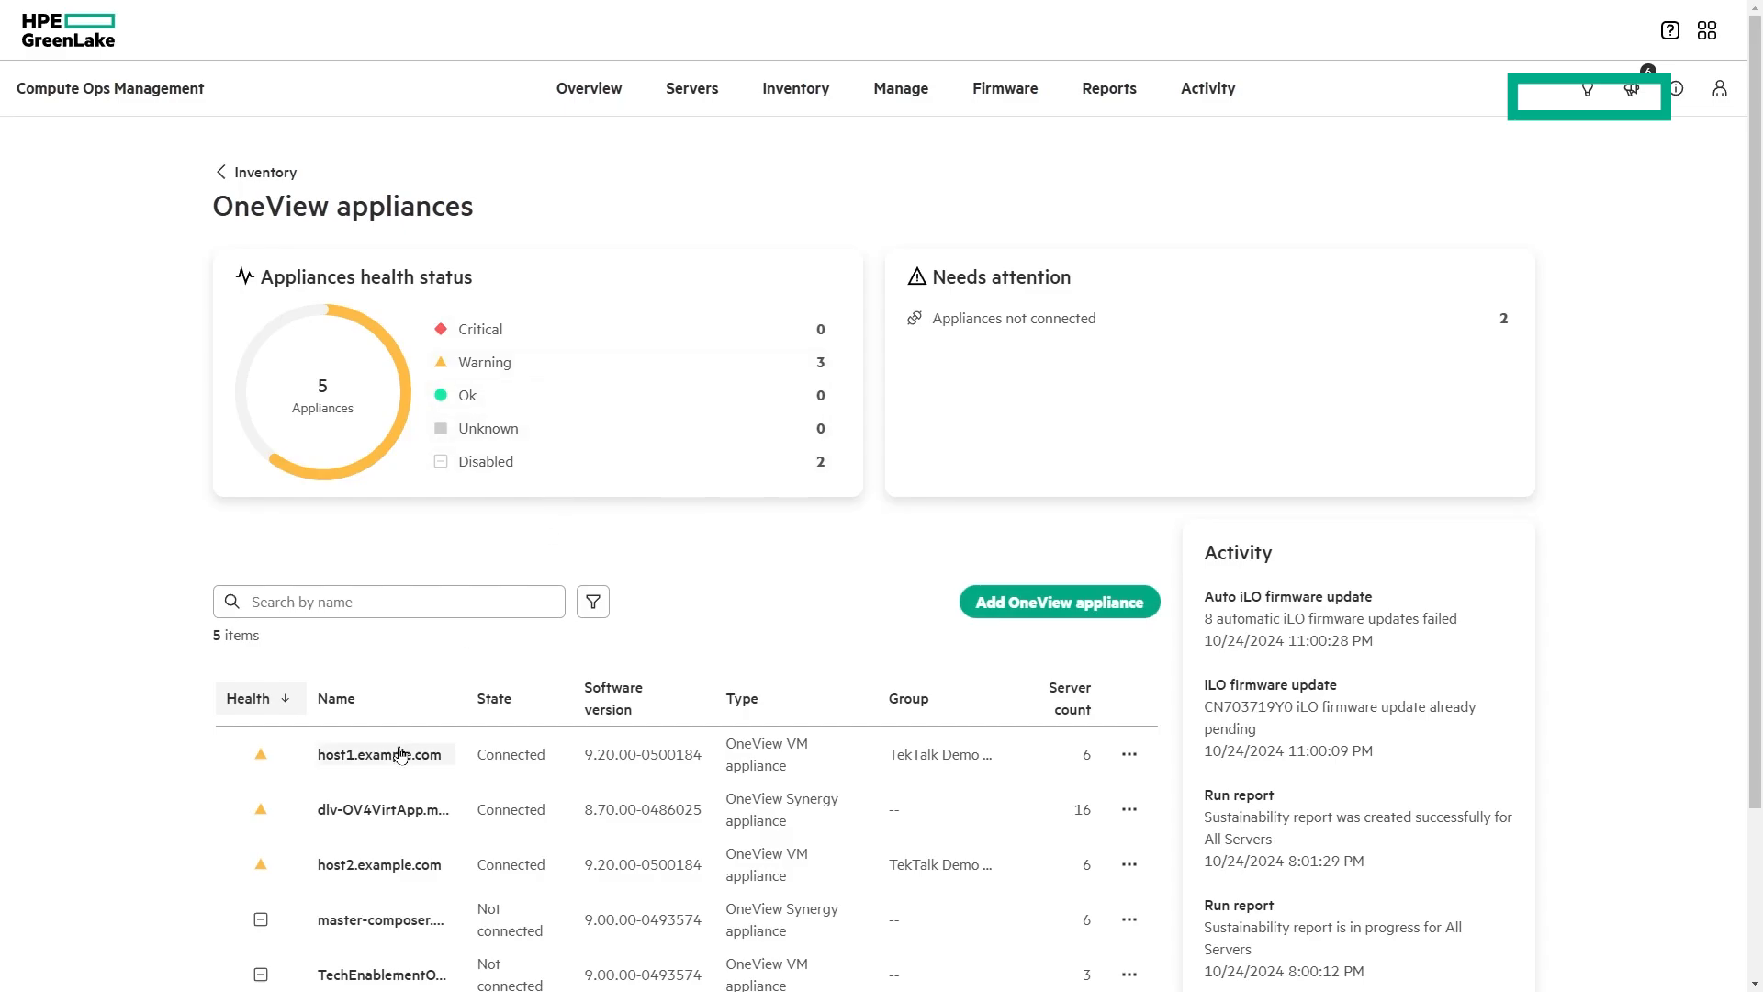
left_click(382, 810)
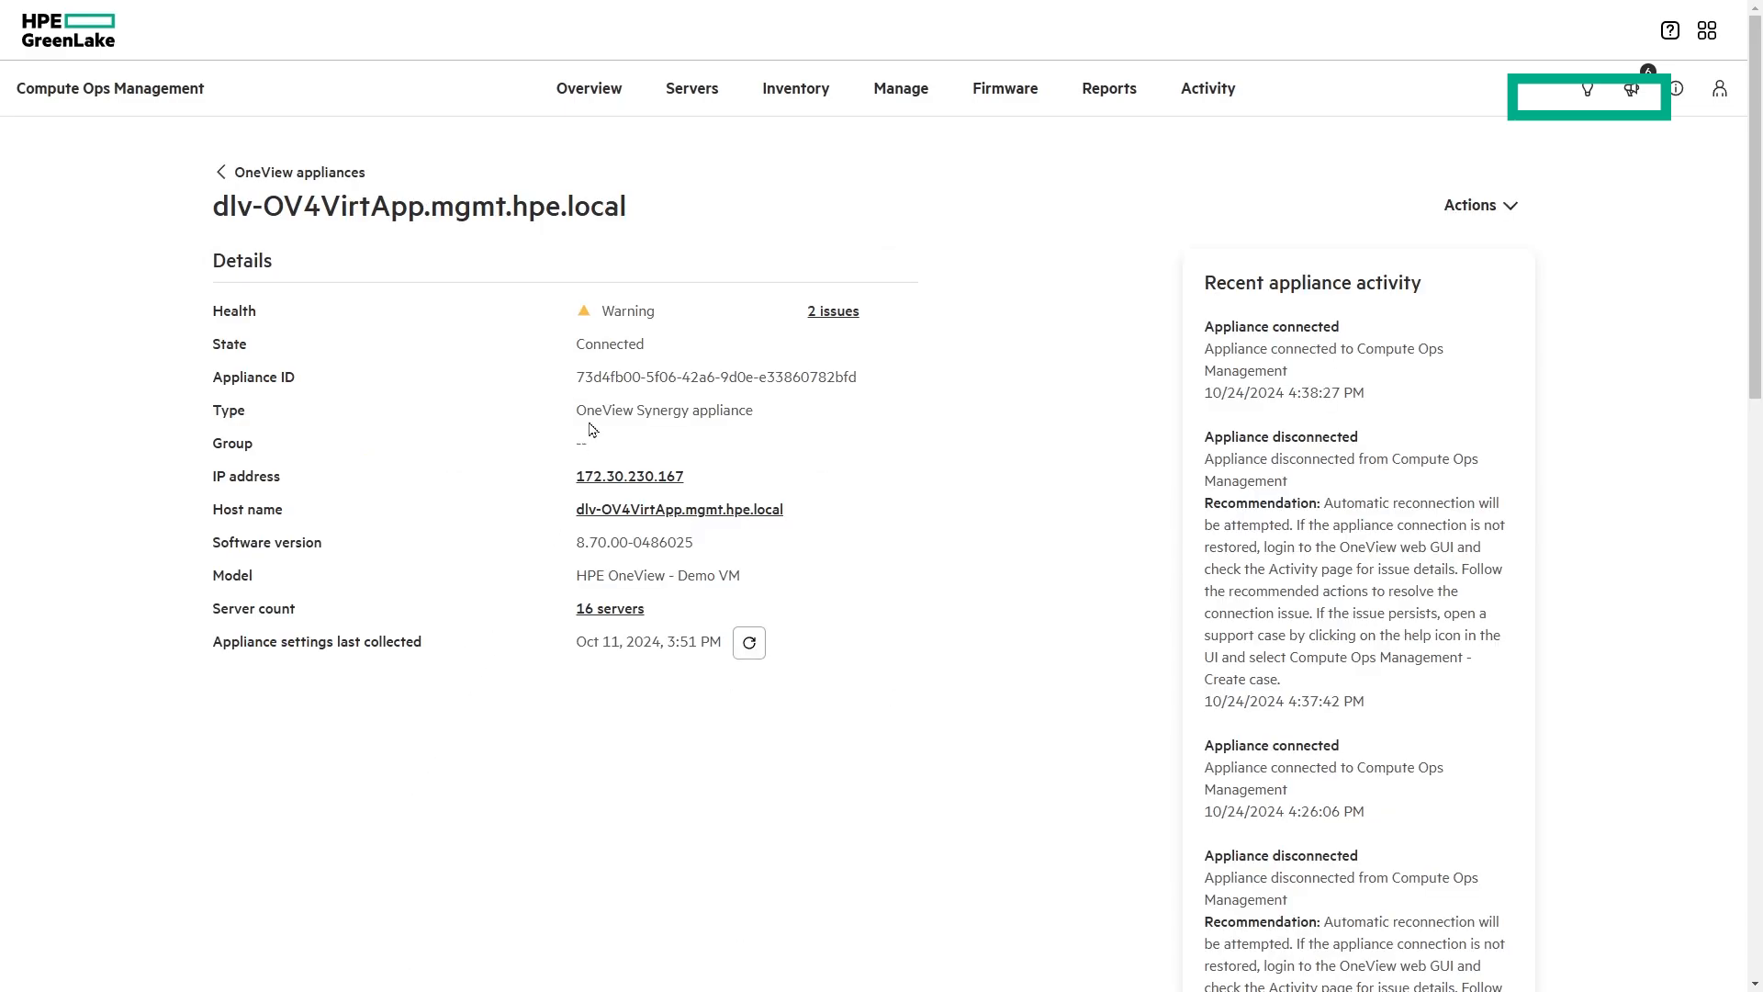
mouse_move(700, 520)
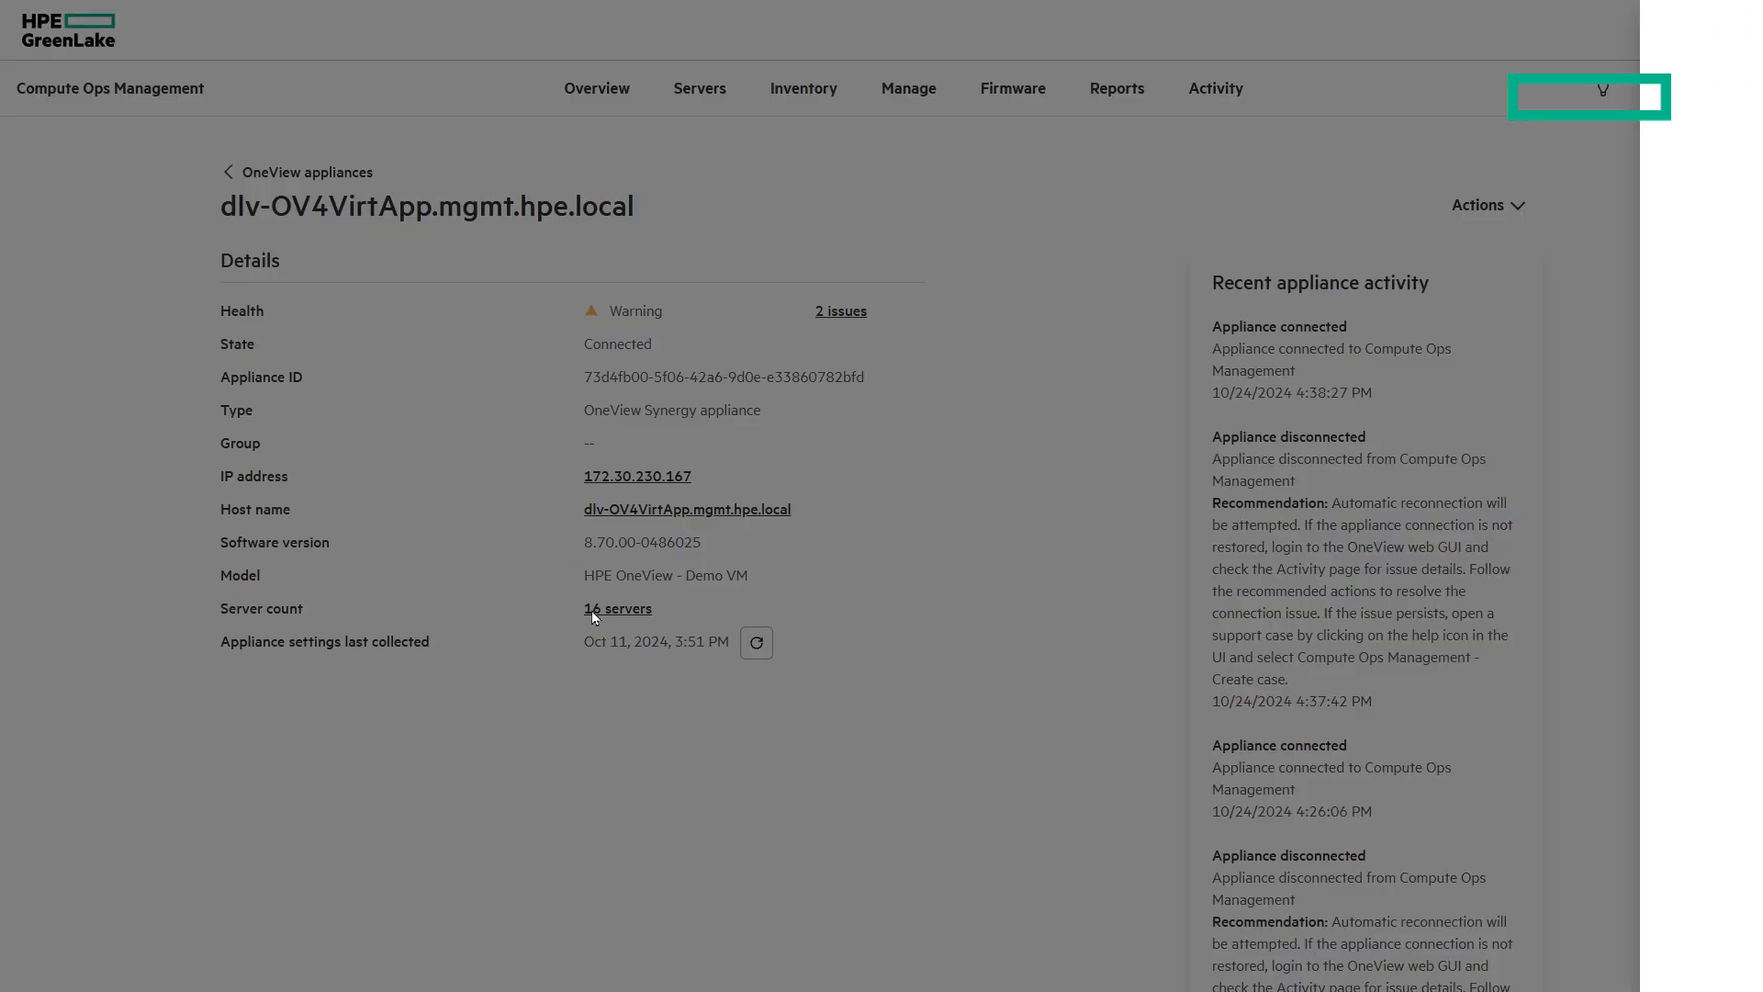
Review the appliance's 16 managed servers, then go to the Manage page
left_click(617, 608)
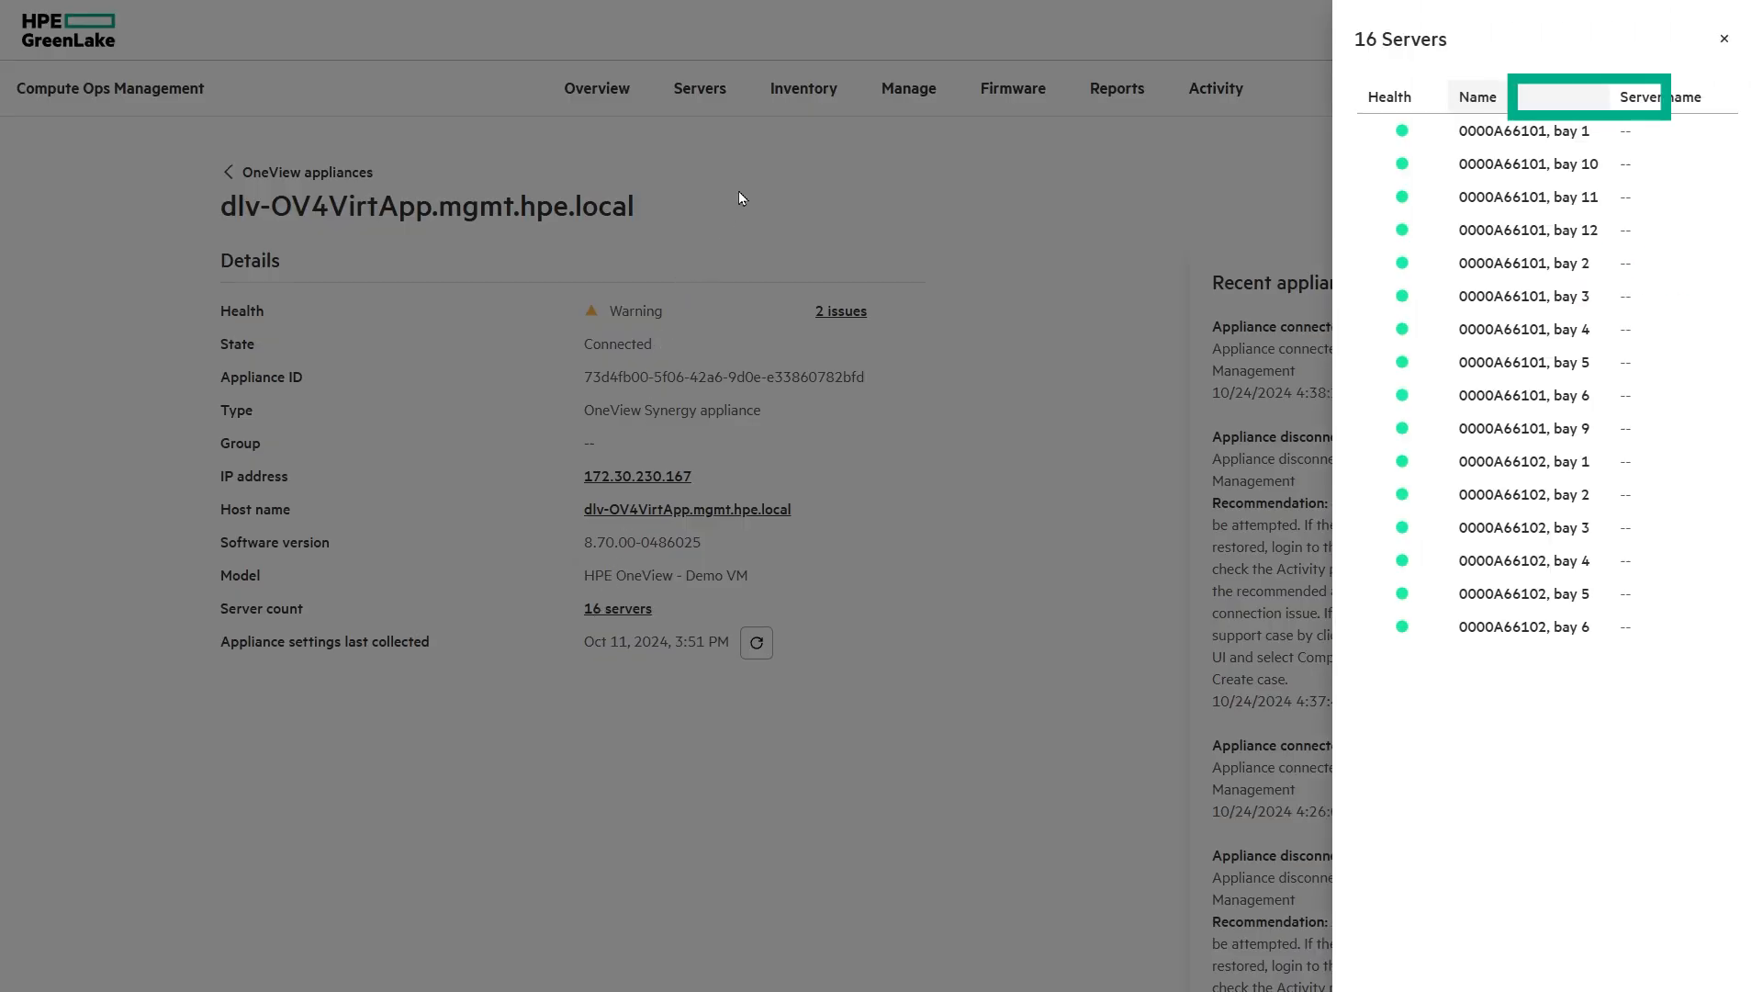
left_click(907, 88)
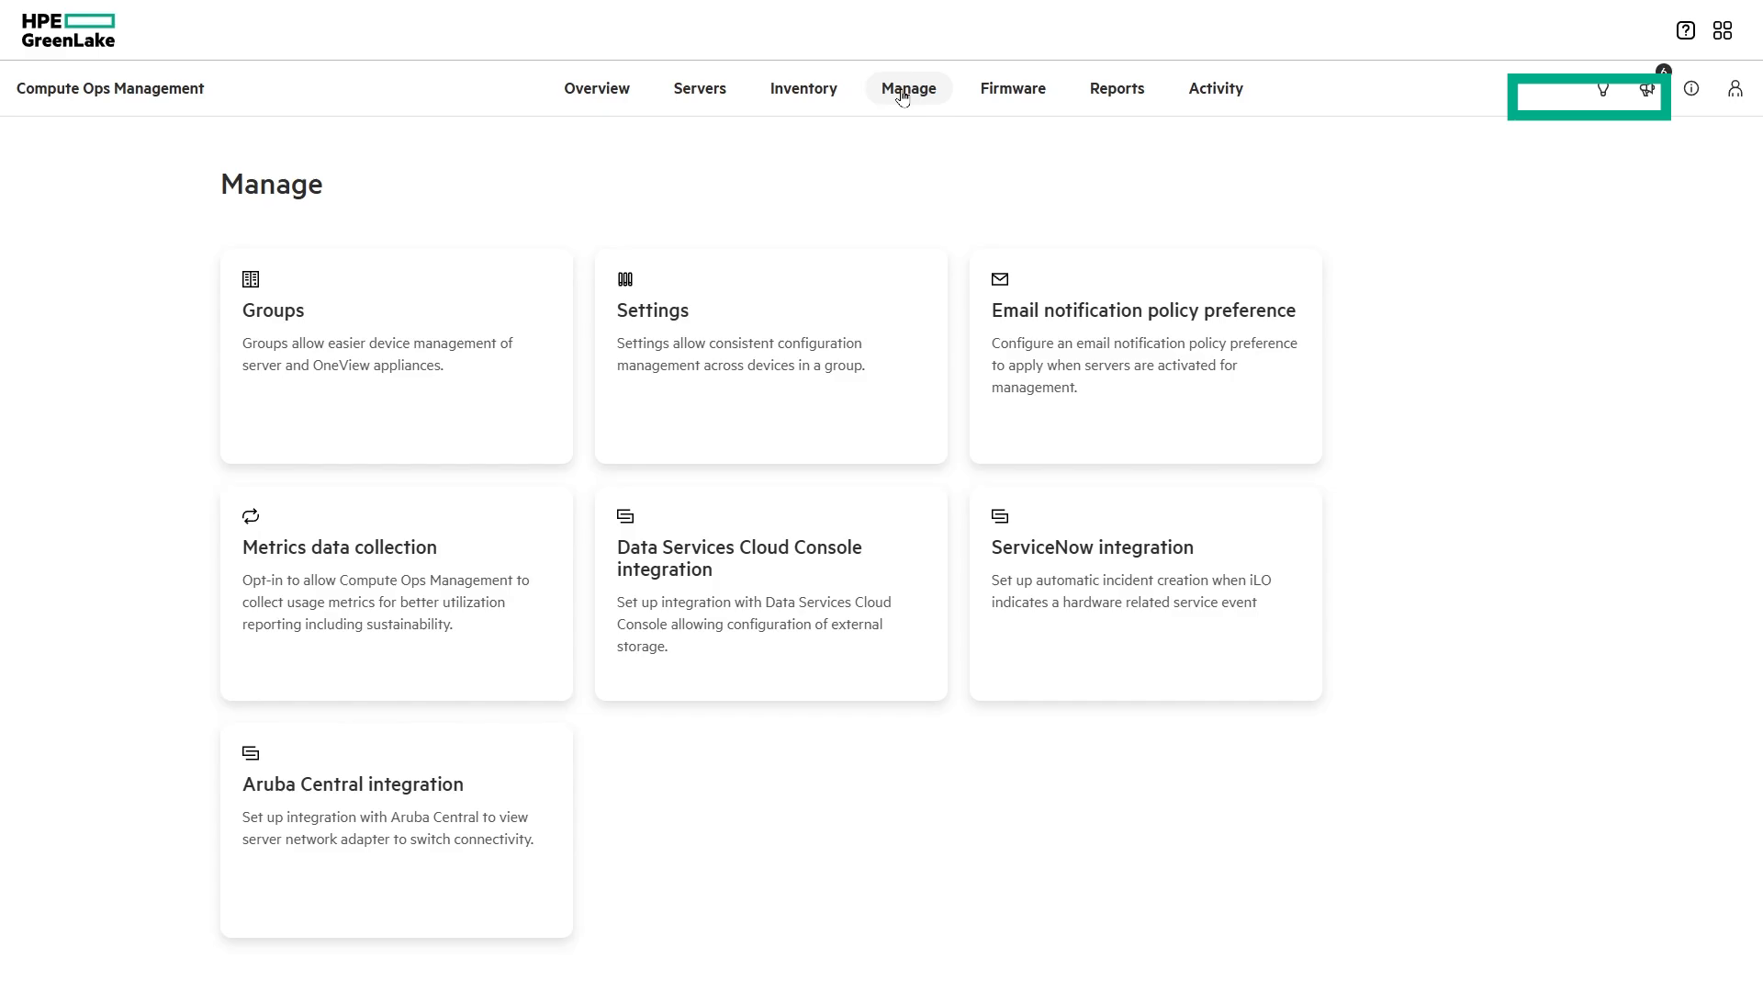
mouse_move(951, 98)
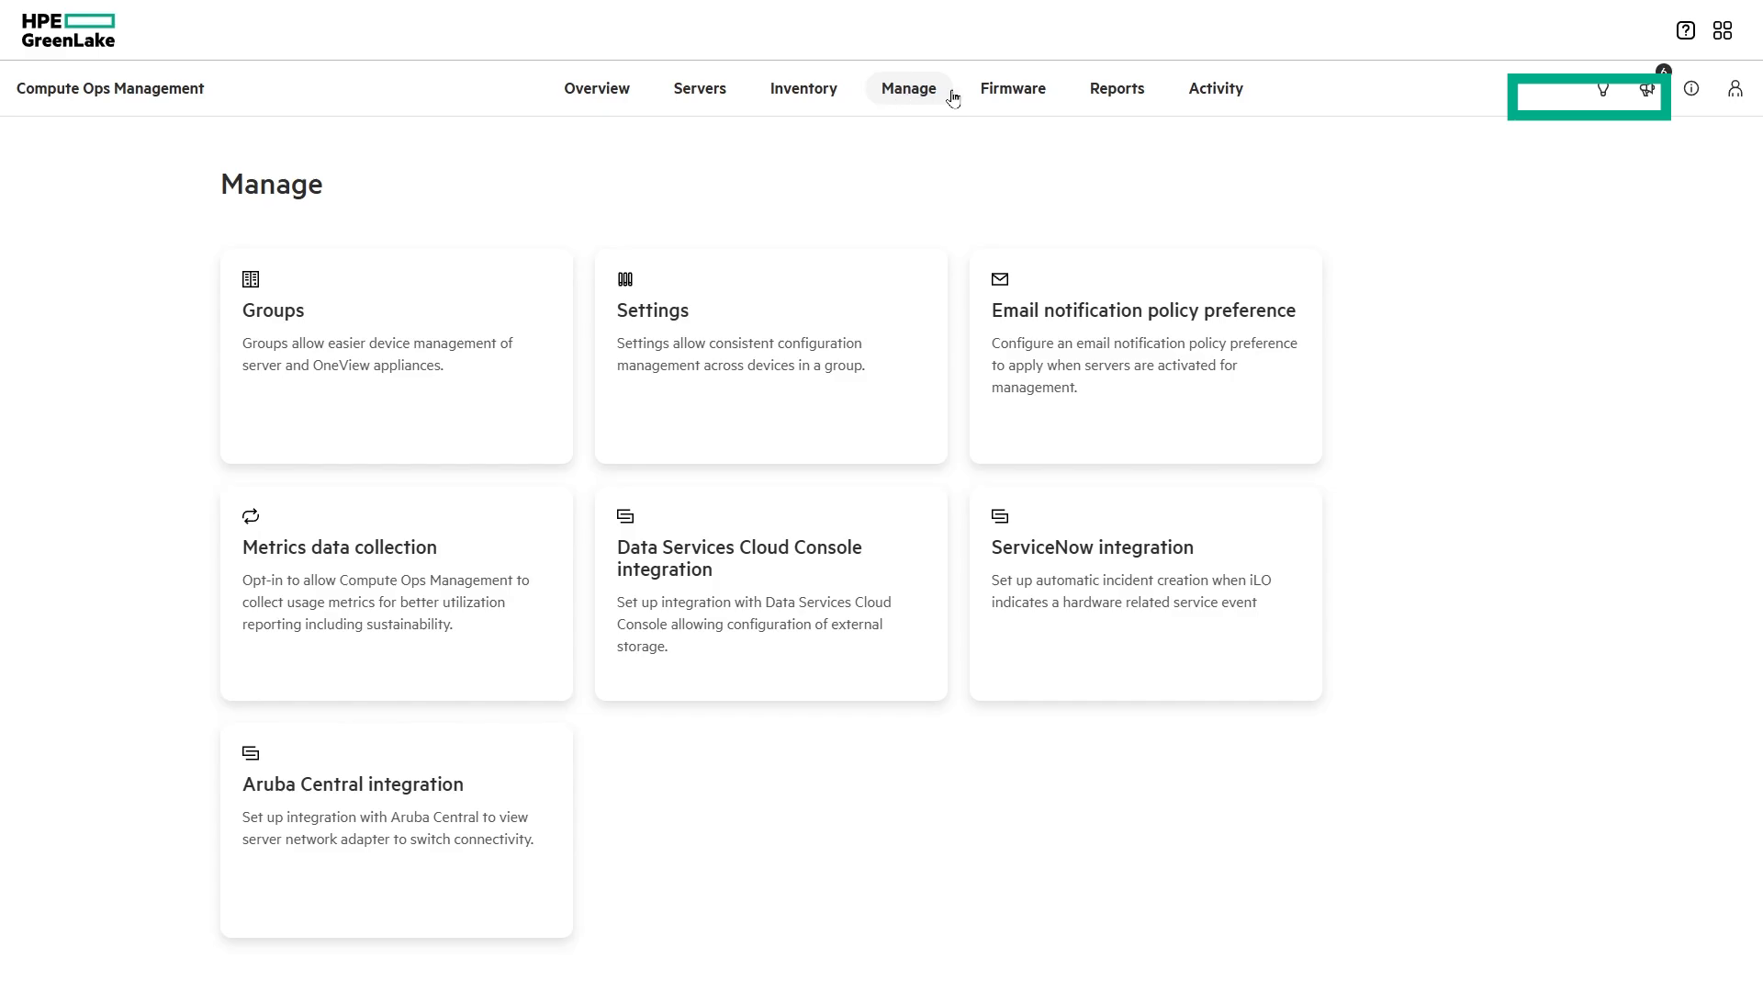
Show the Firmware baselines overview with update quick actions and iLO versions
left_click(1012, 88)
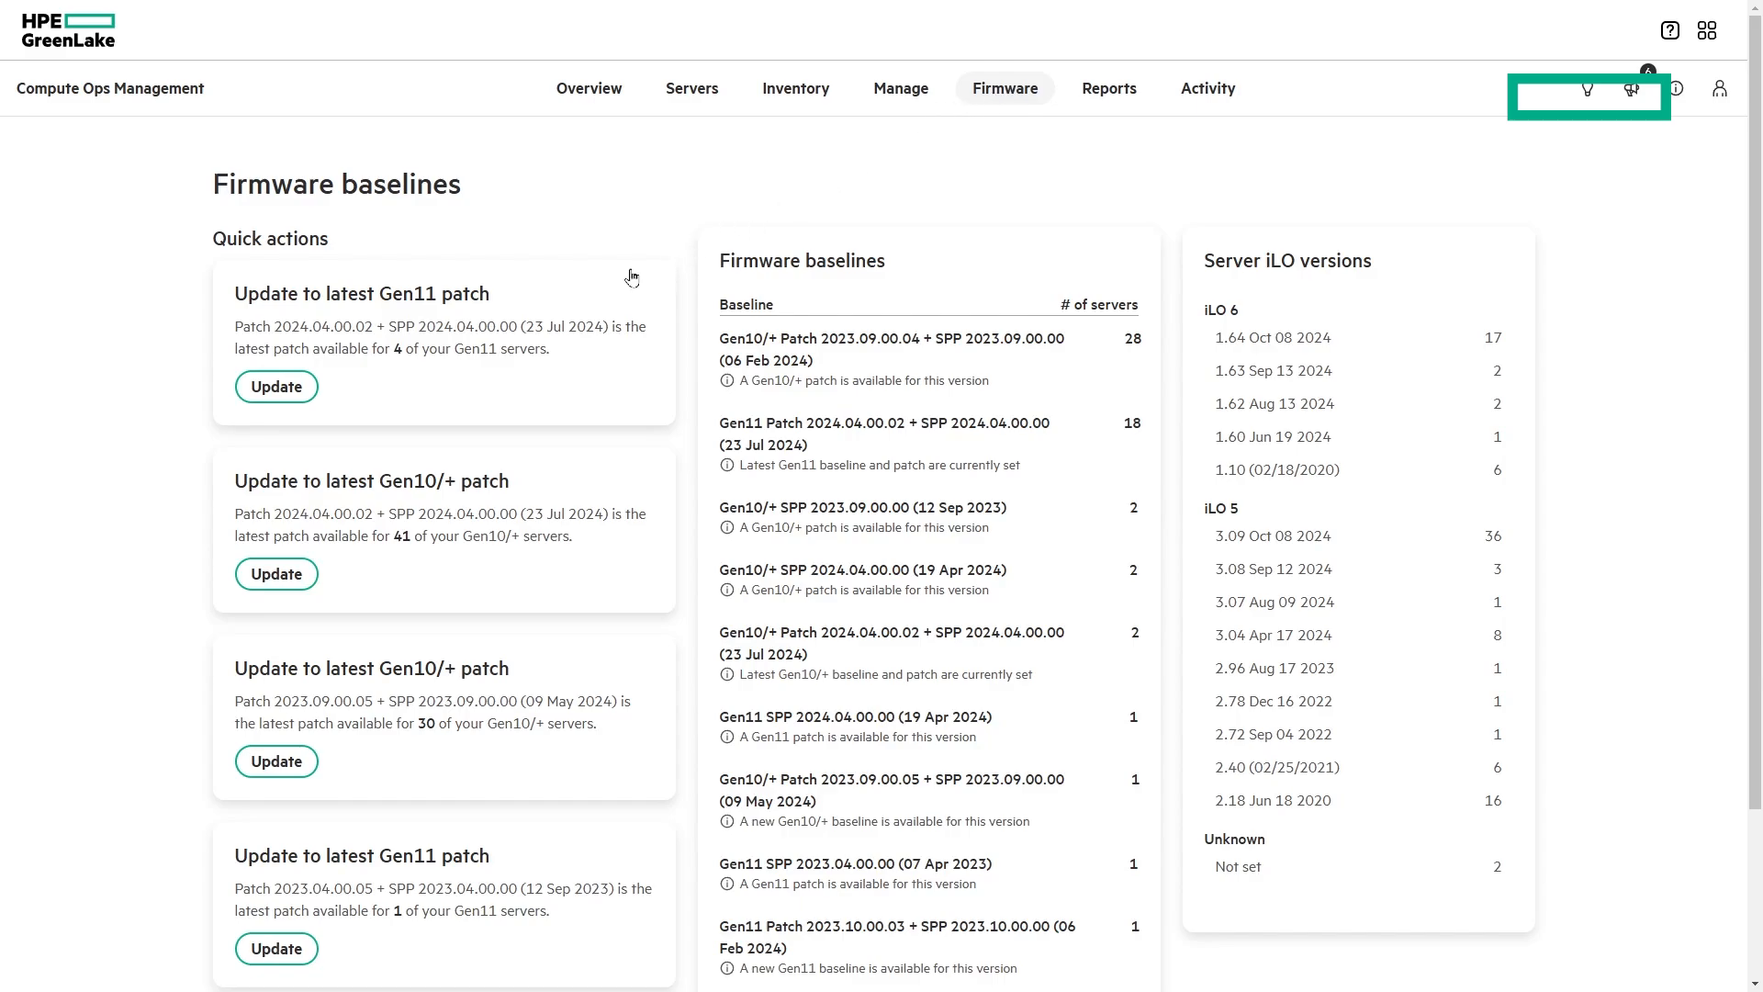
mouse_move(400, 372)
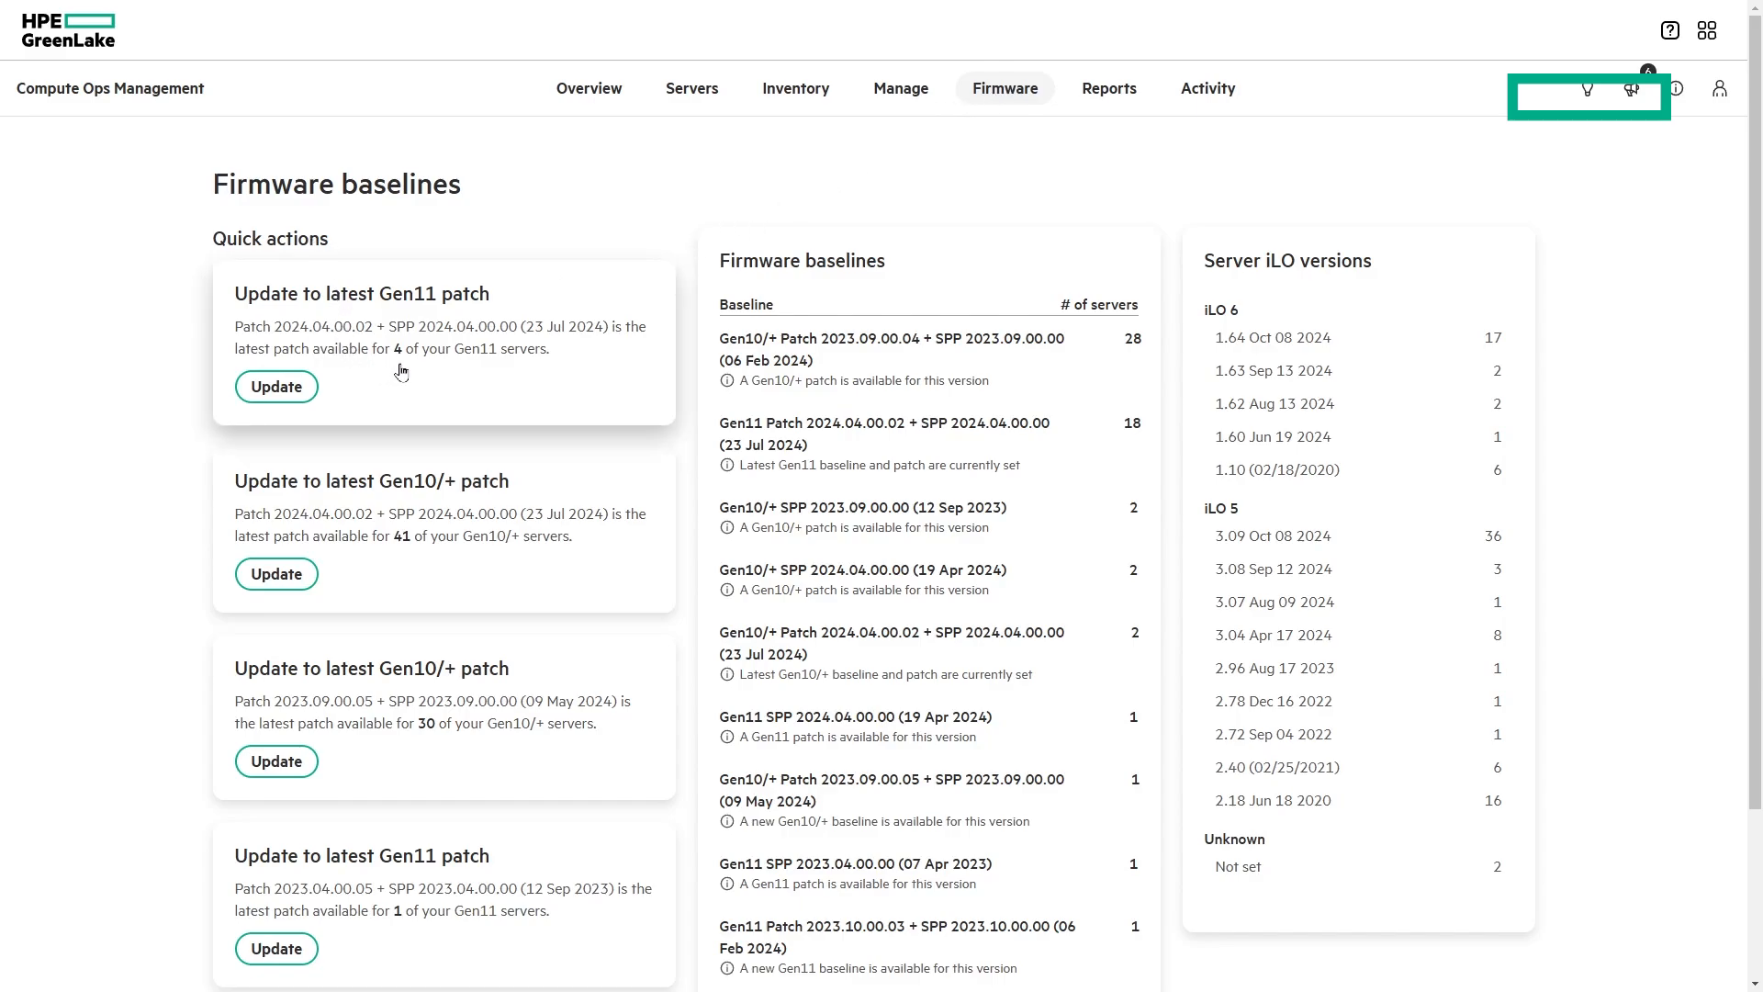
mouse_move(437, 558)
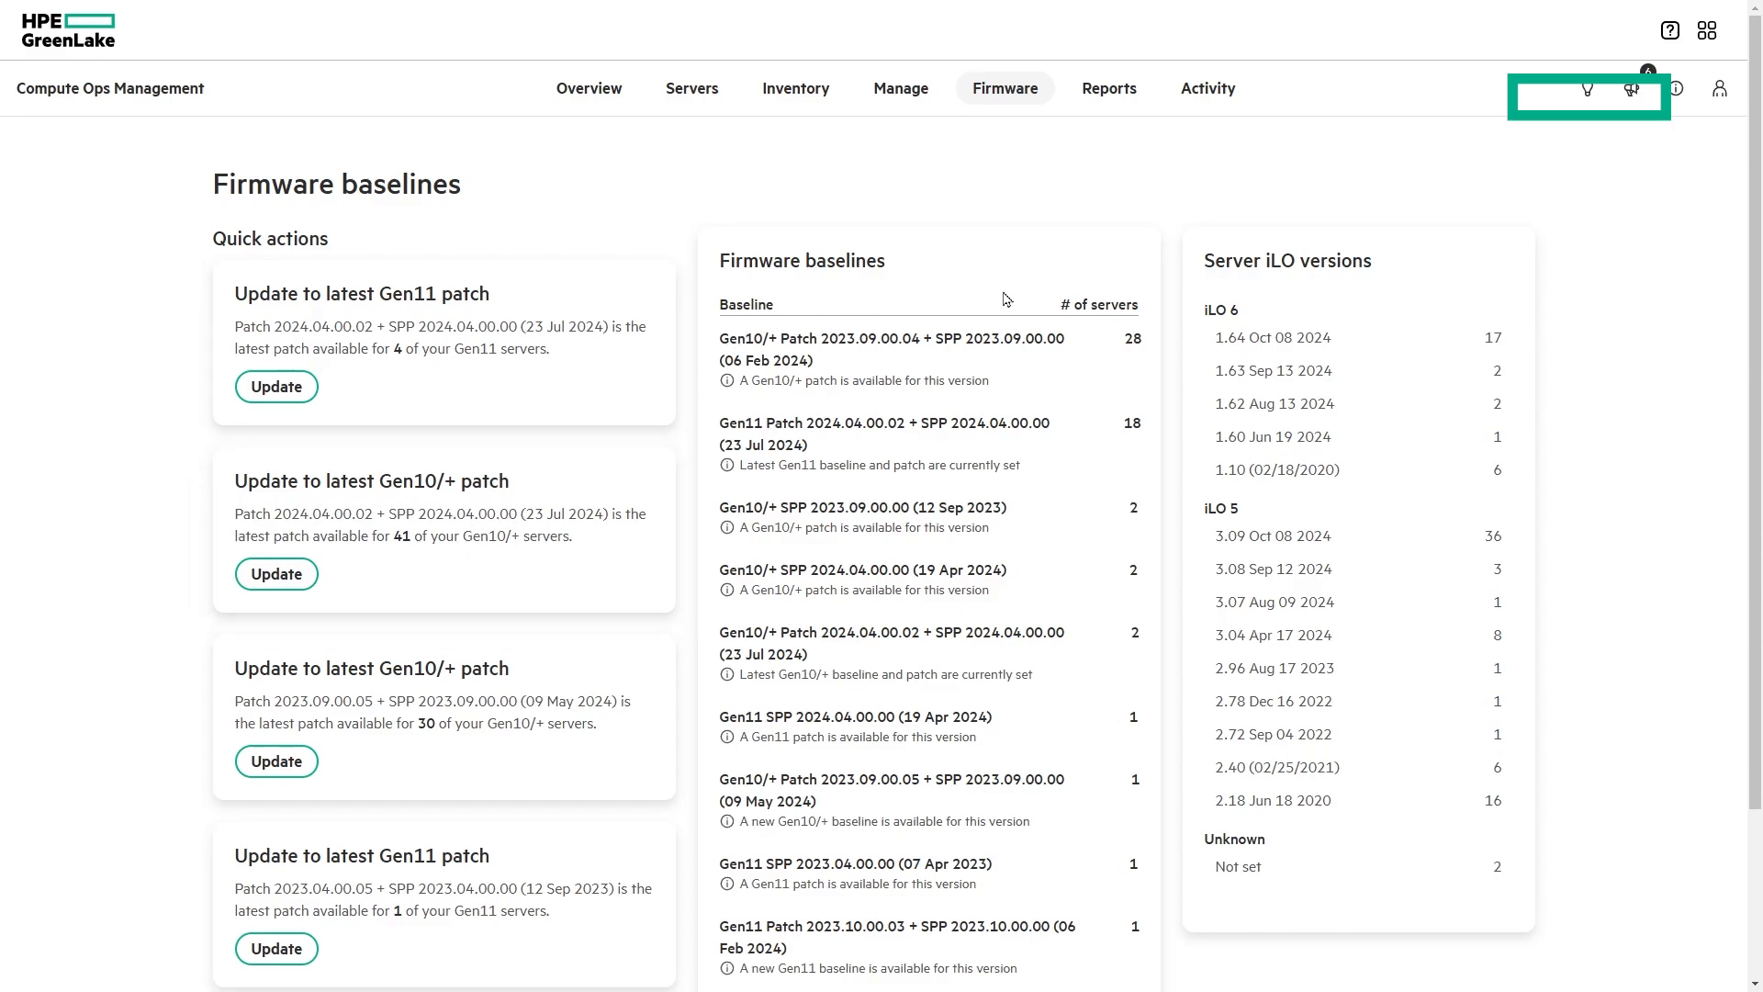
mouse_move(1142, 527)
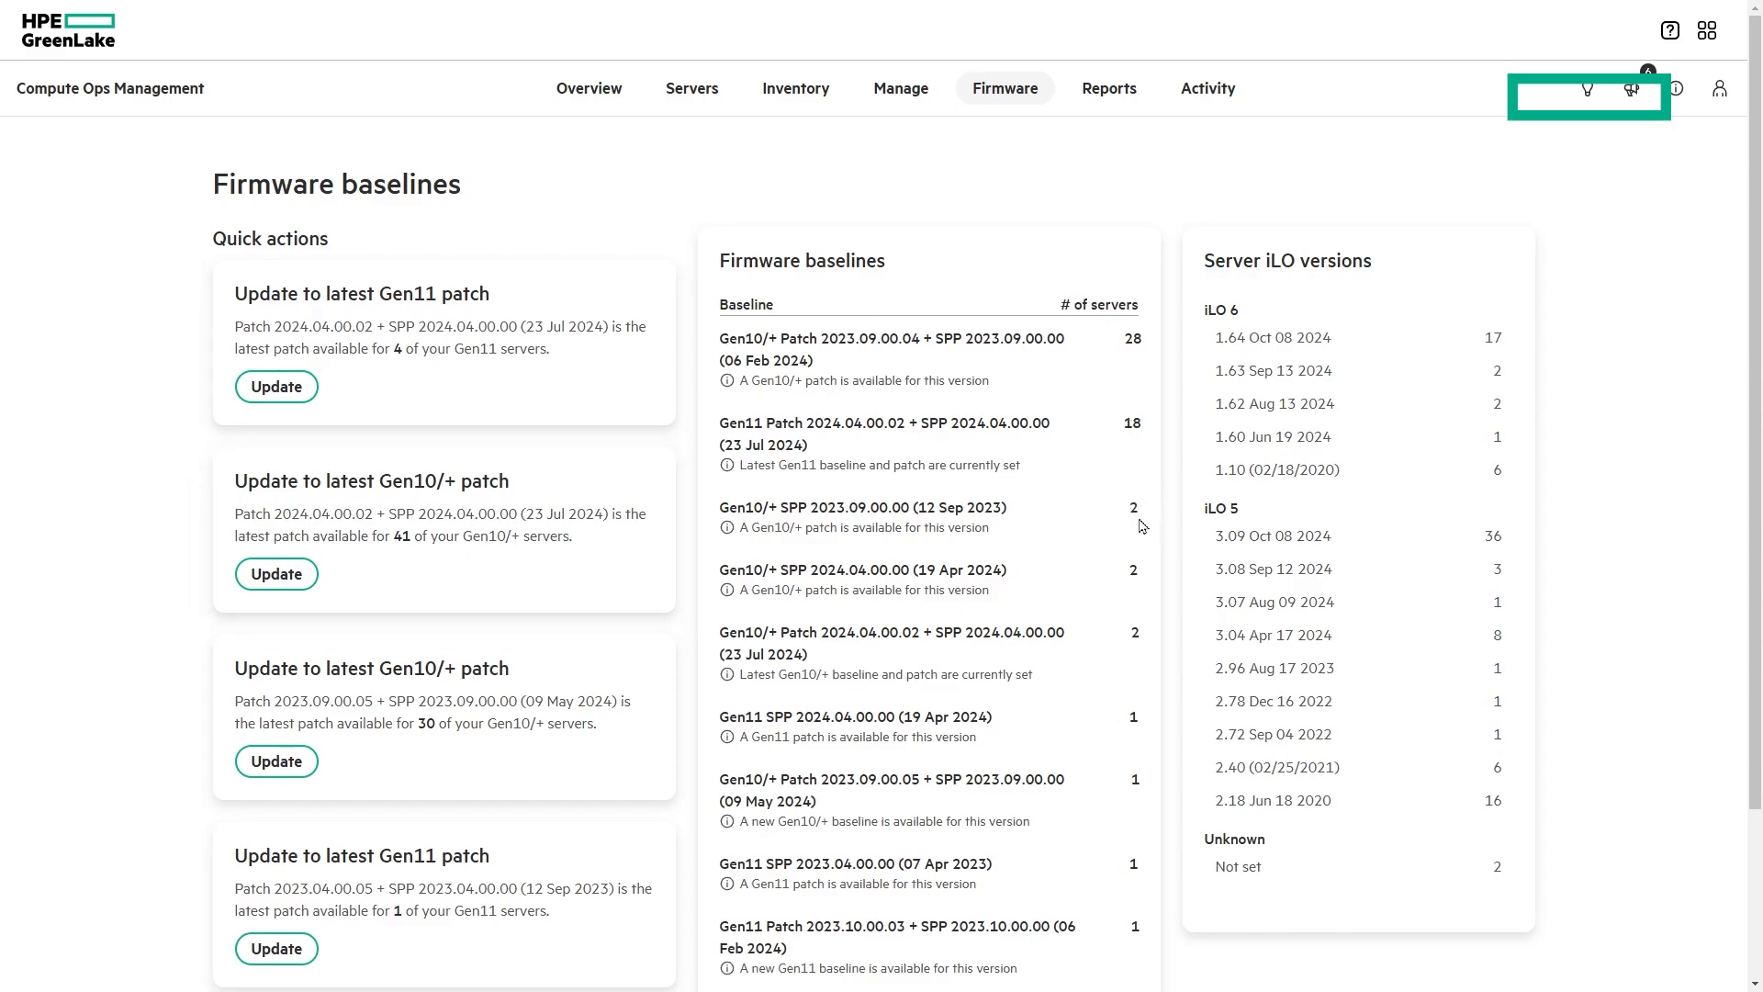
mouse_move(1230, 290)
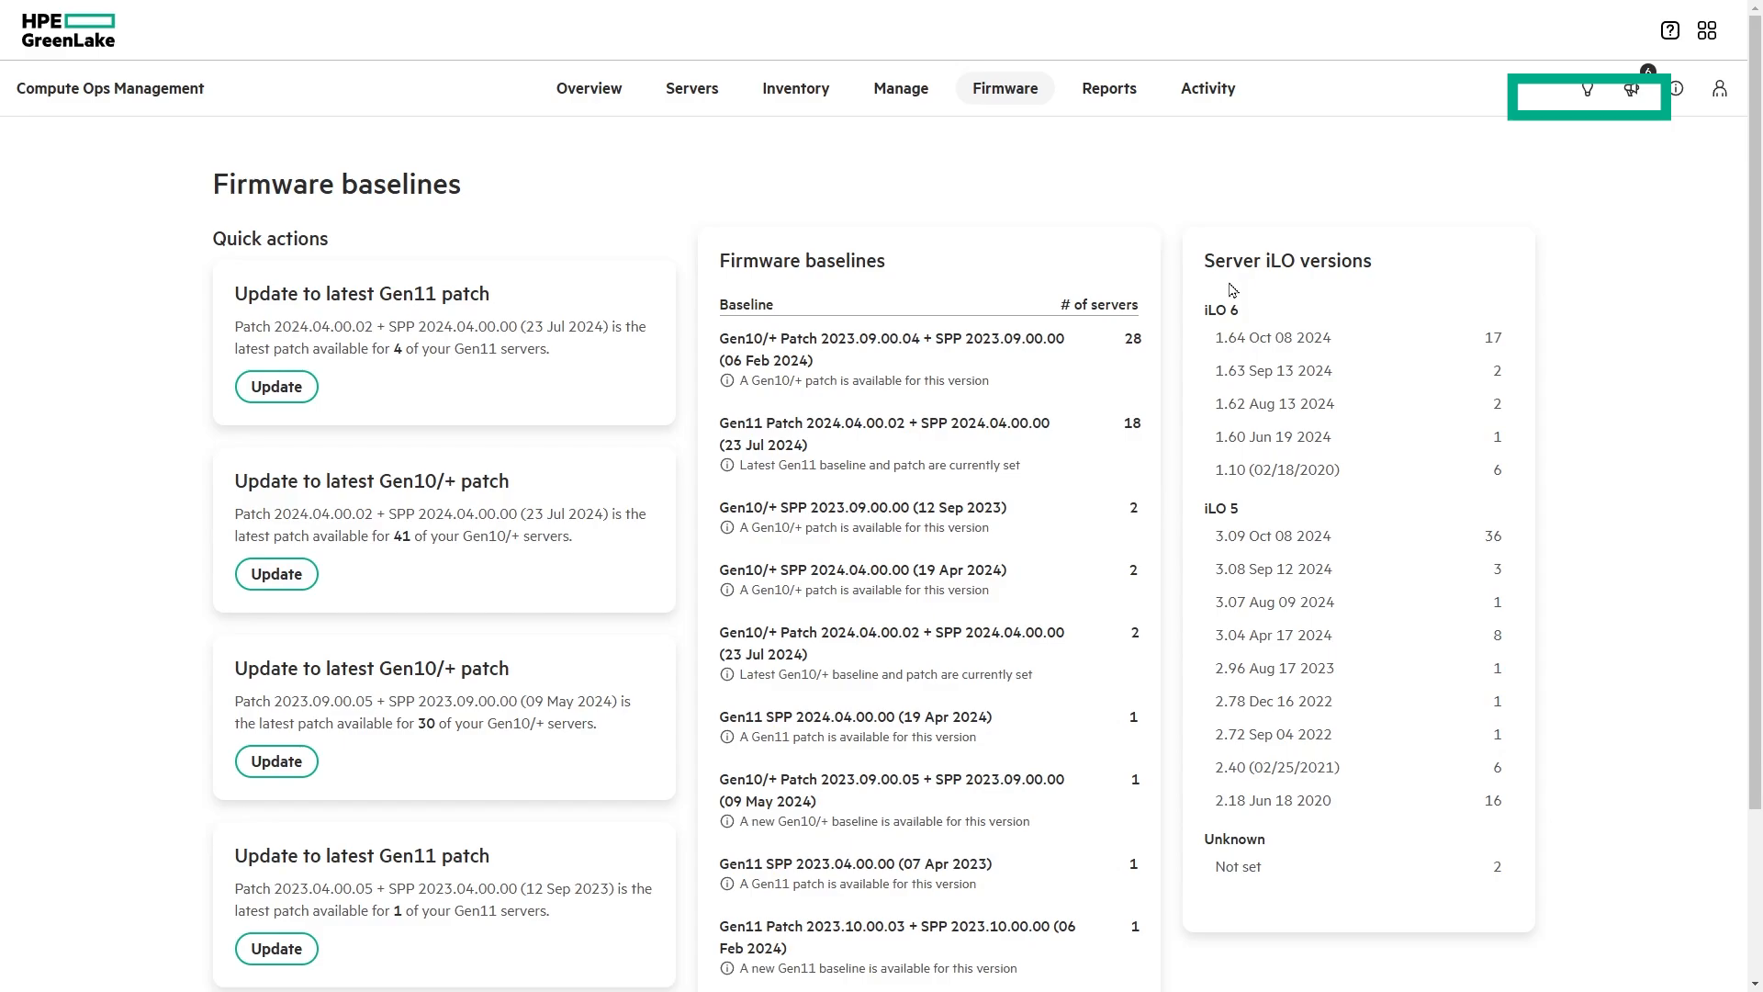
View the Sustainability report with carbon emissions aggregated by Model
left_click(1114, 88)
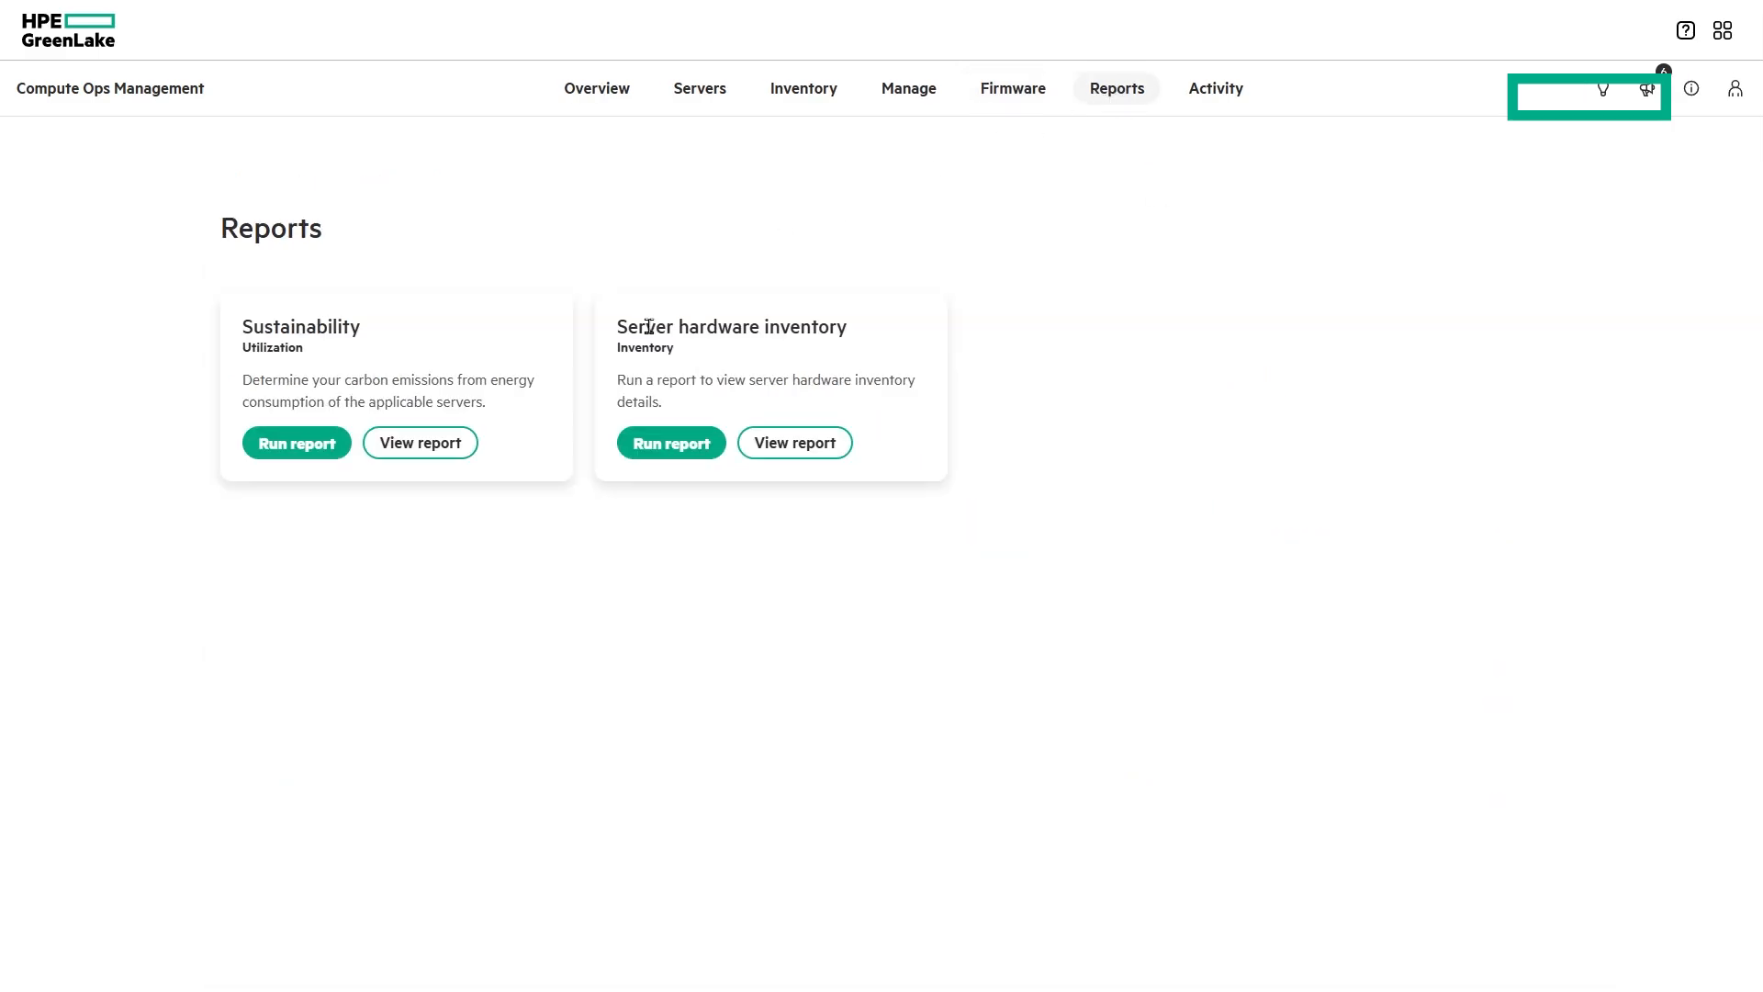
mouse_move(463, 342)
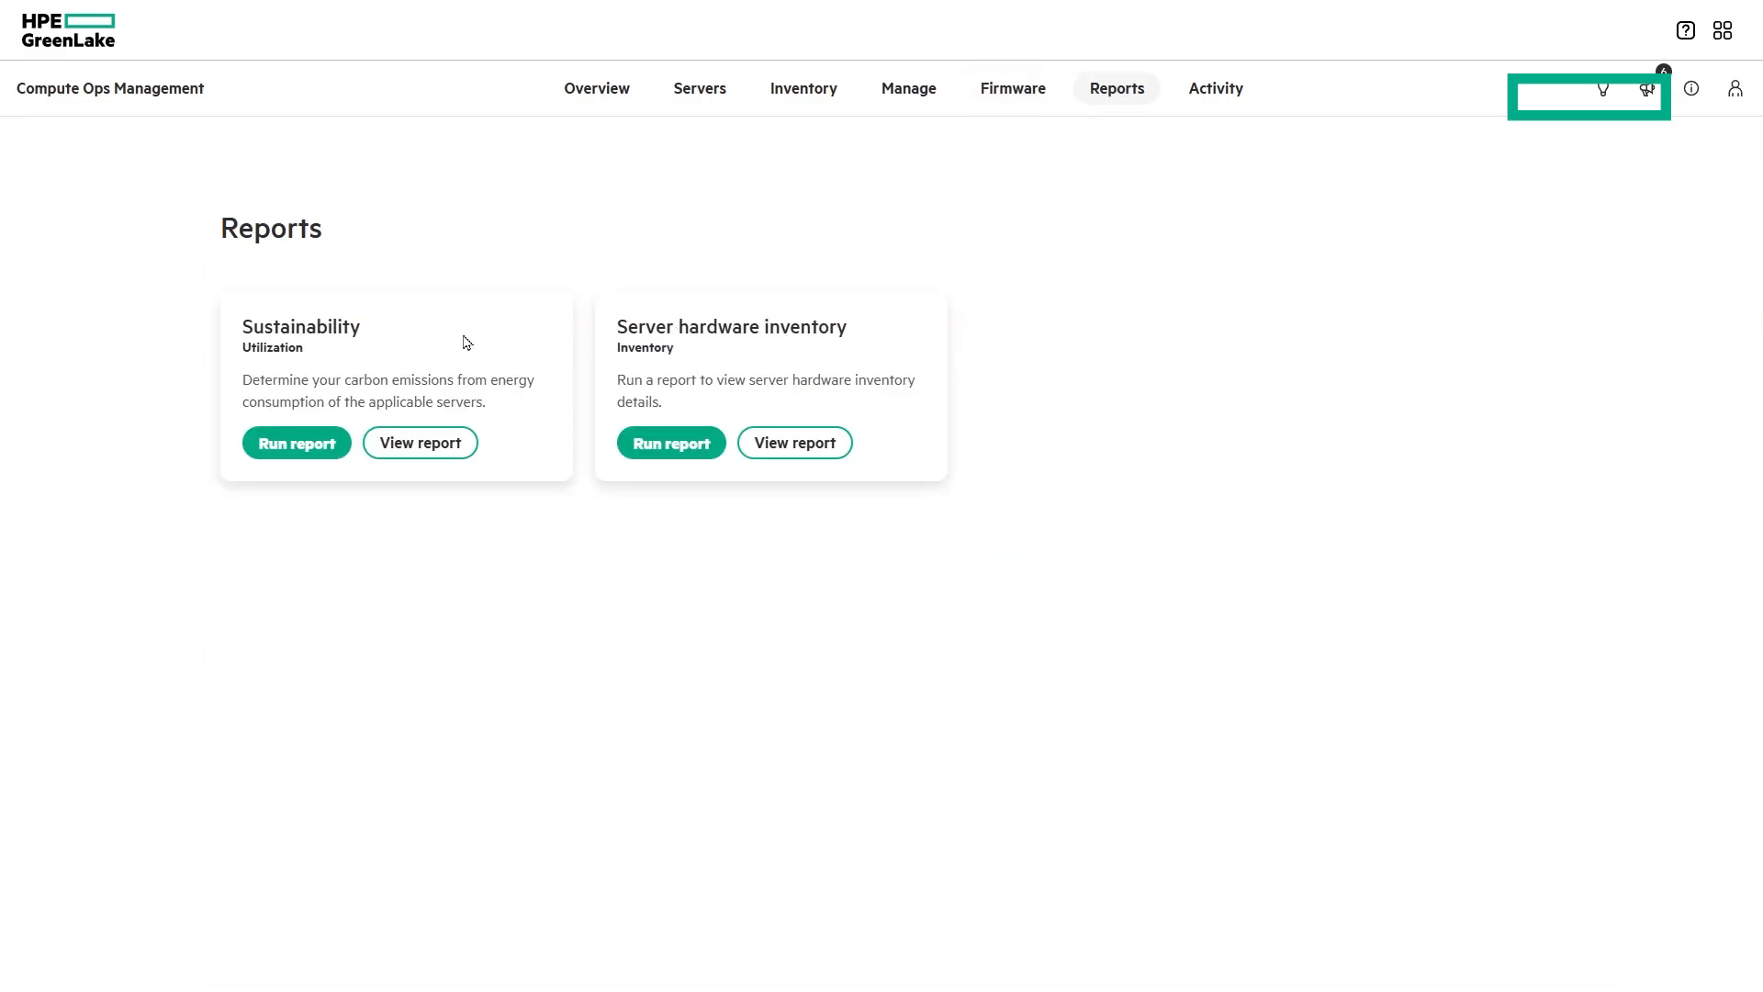
left_click(419, 442)
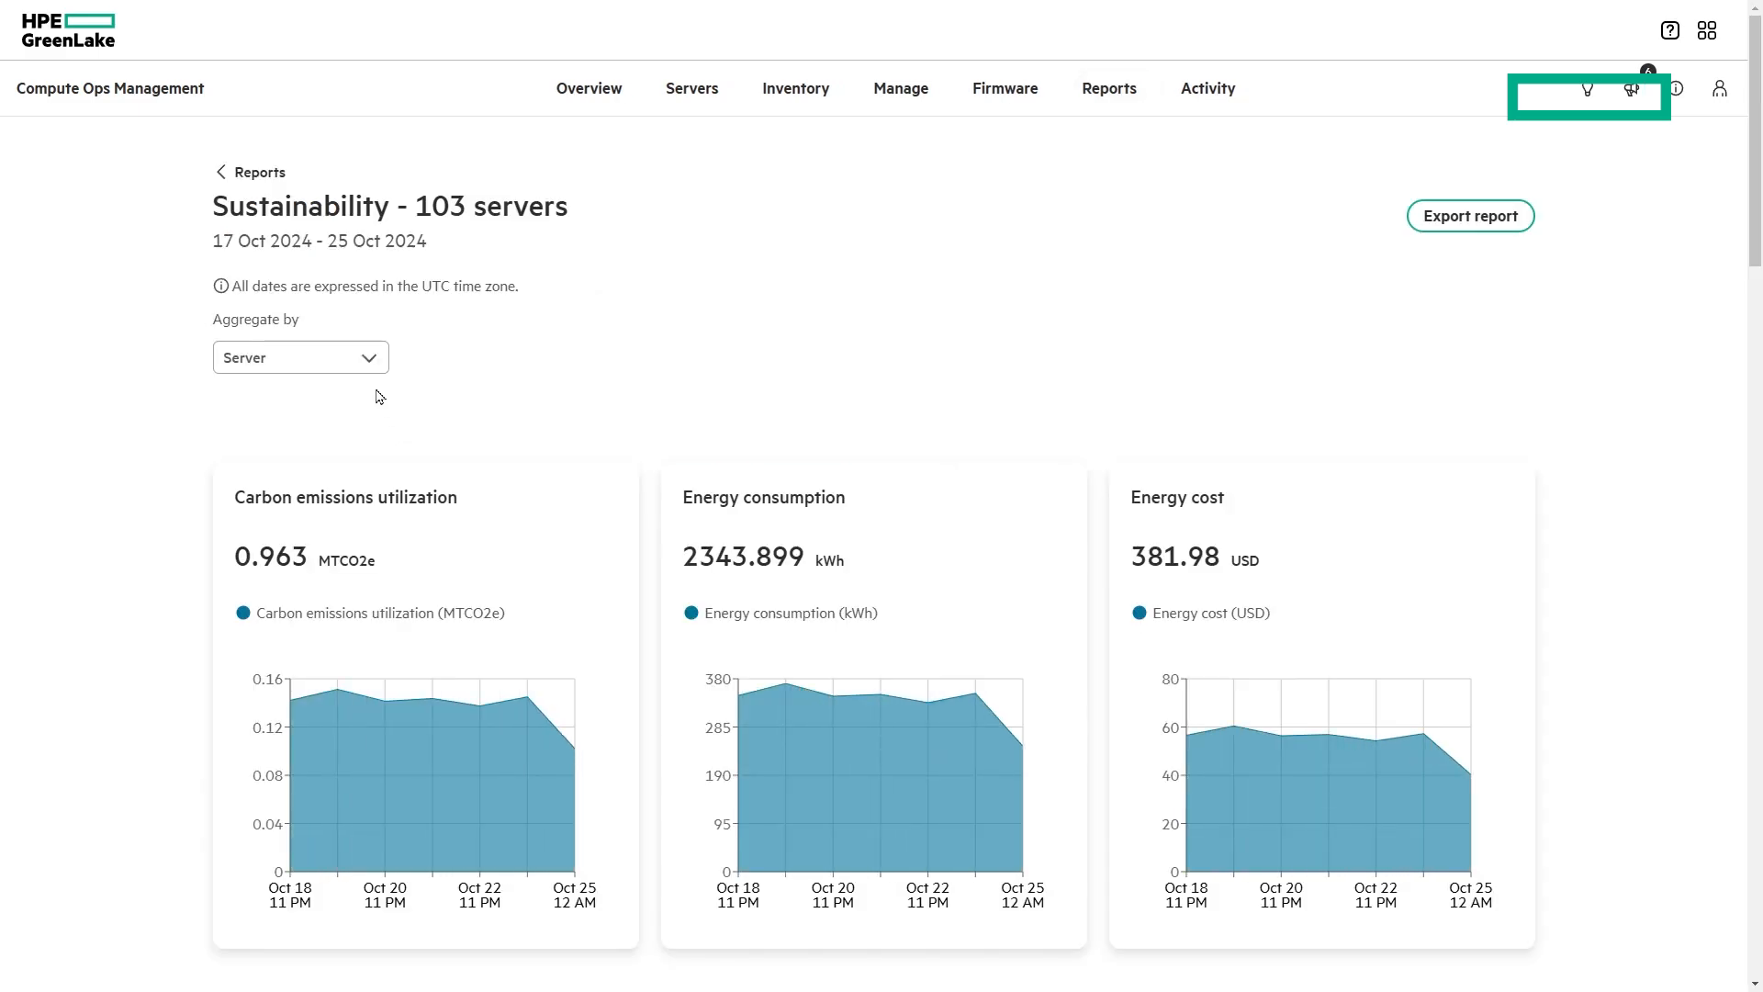
left_click(299, 356)
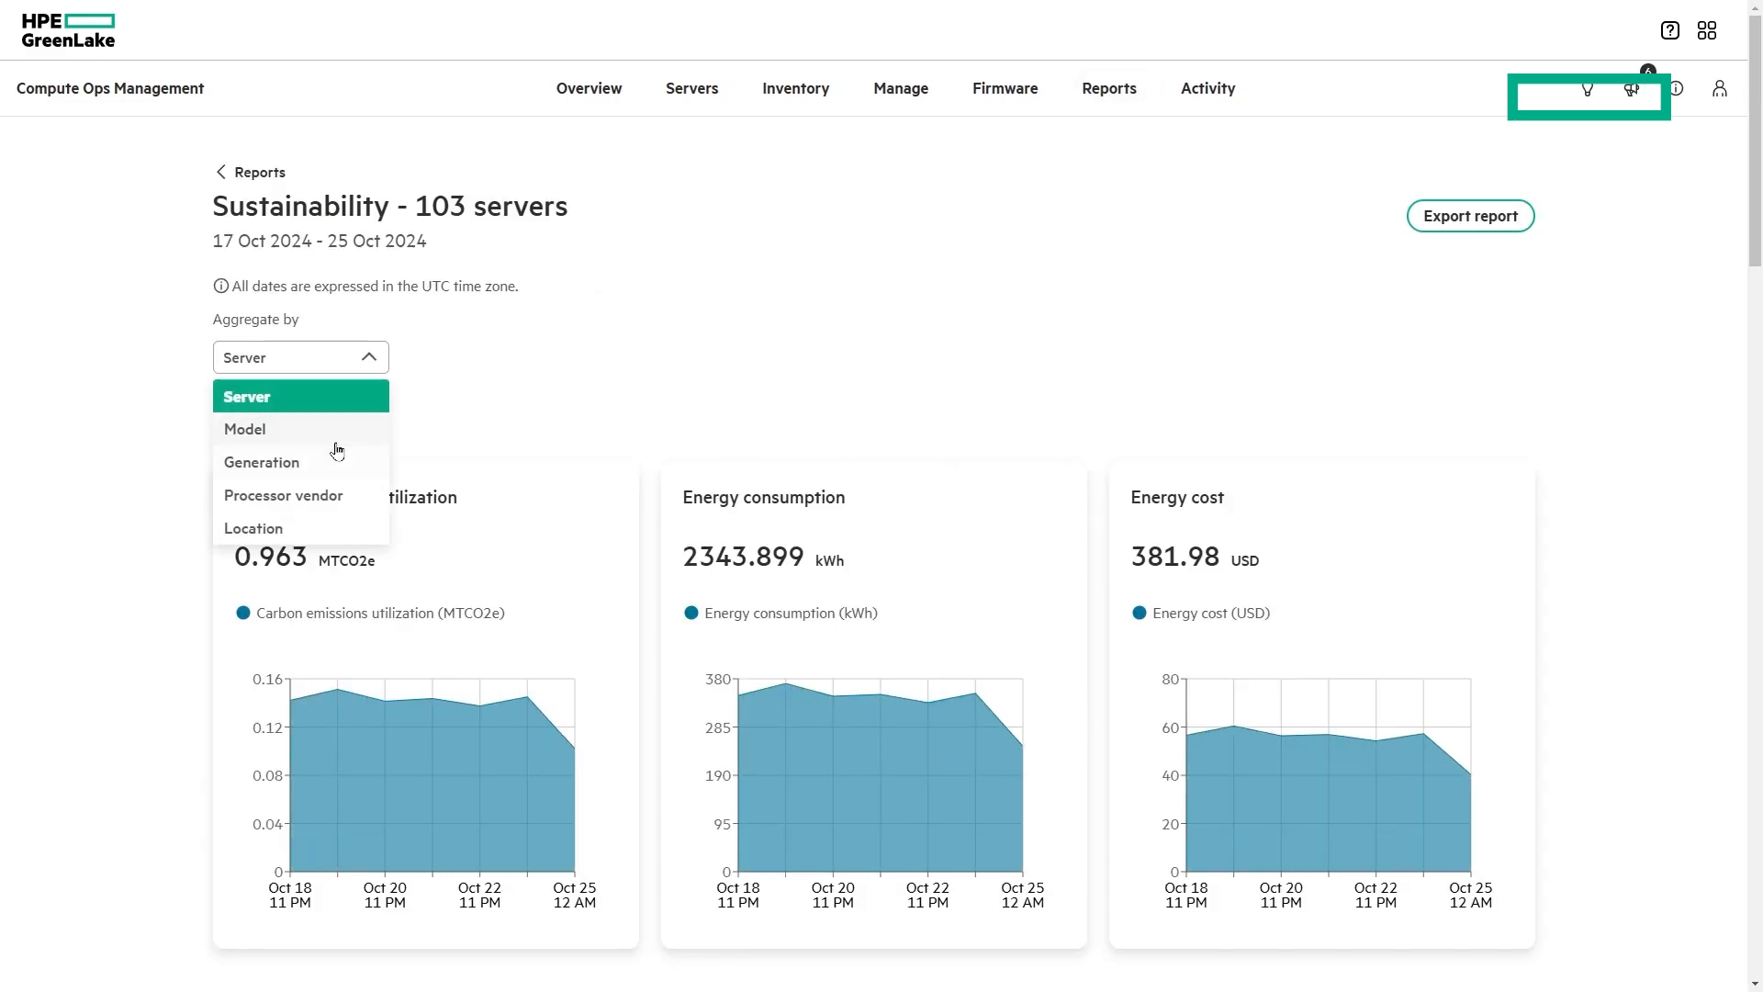
left_click(245, 428)
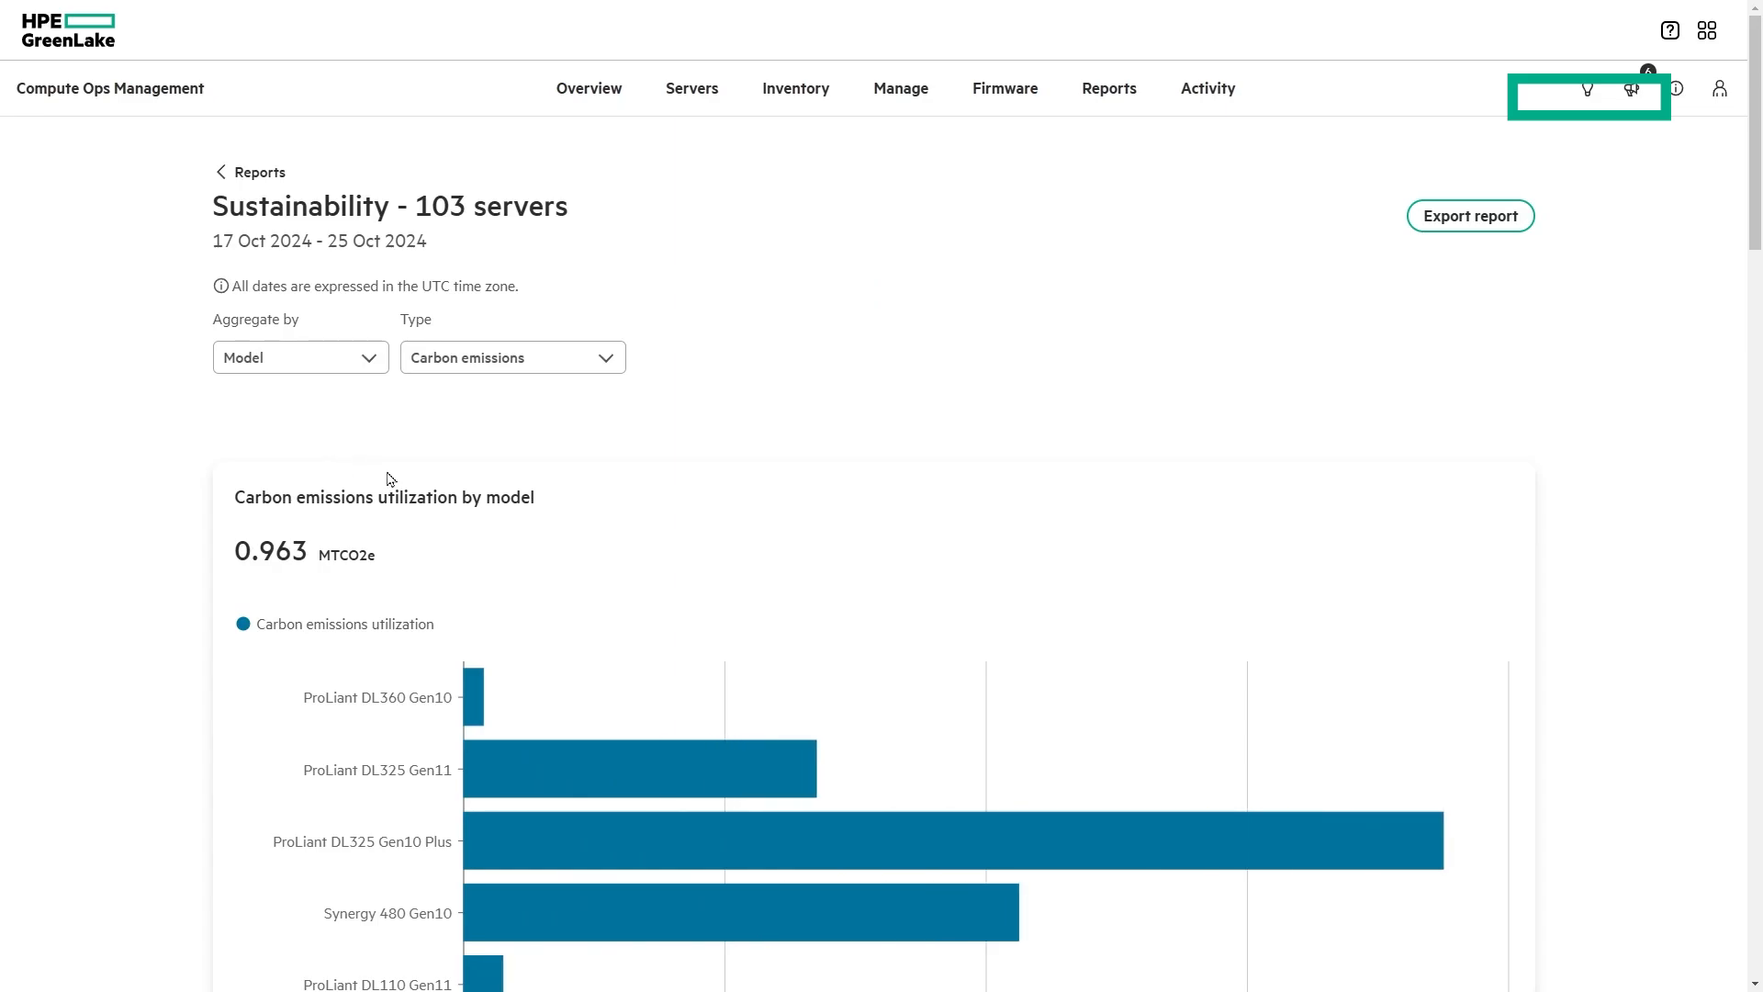
mouse_move(446, 587)
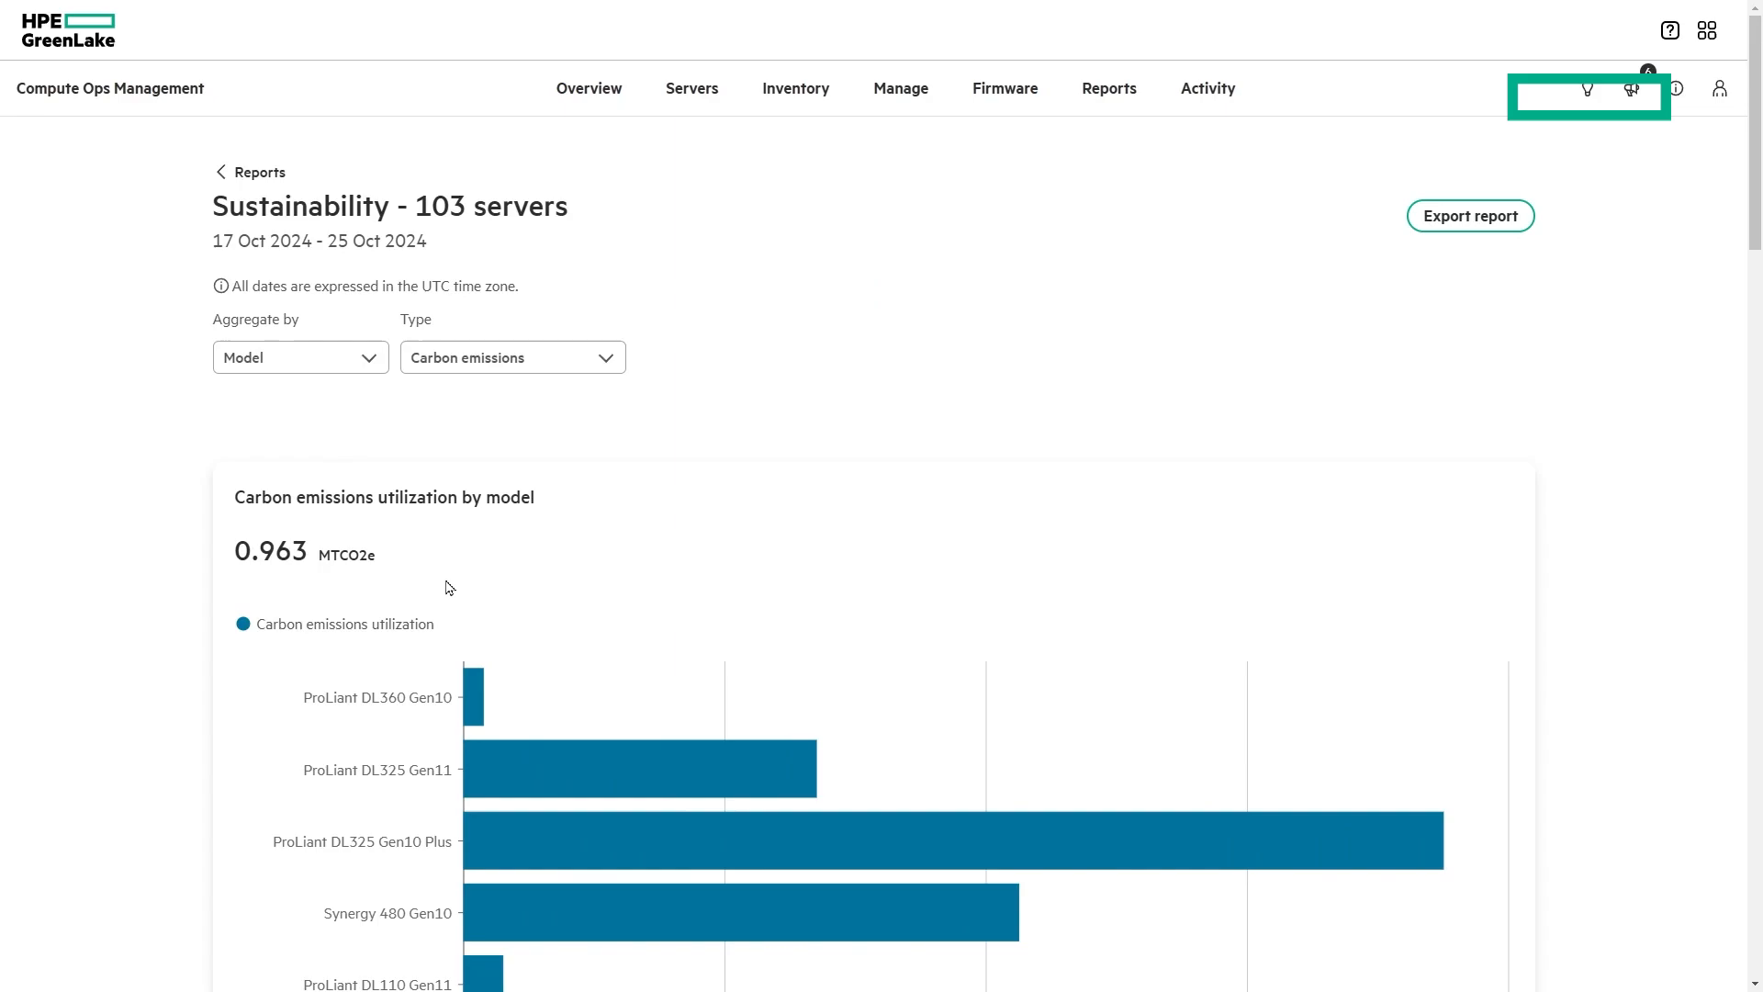
mouse_move(474, 694)
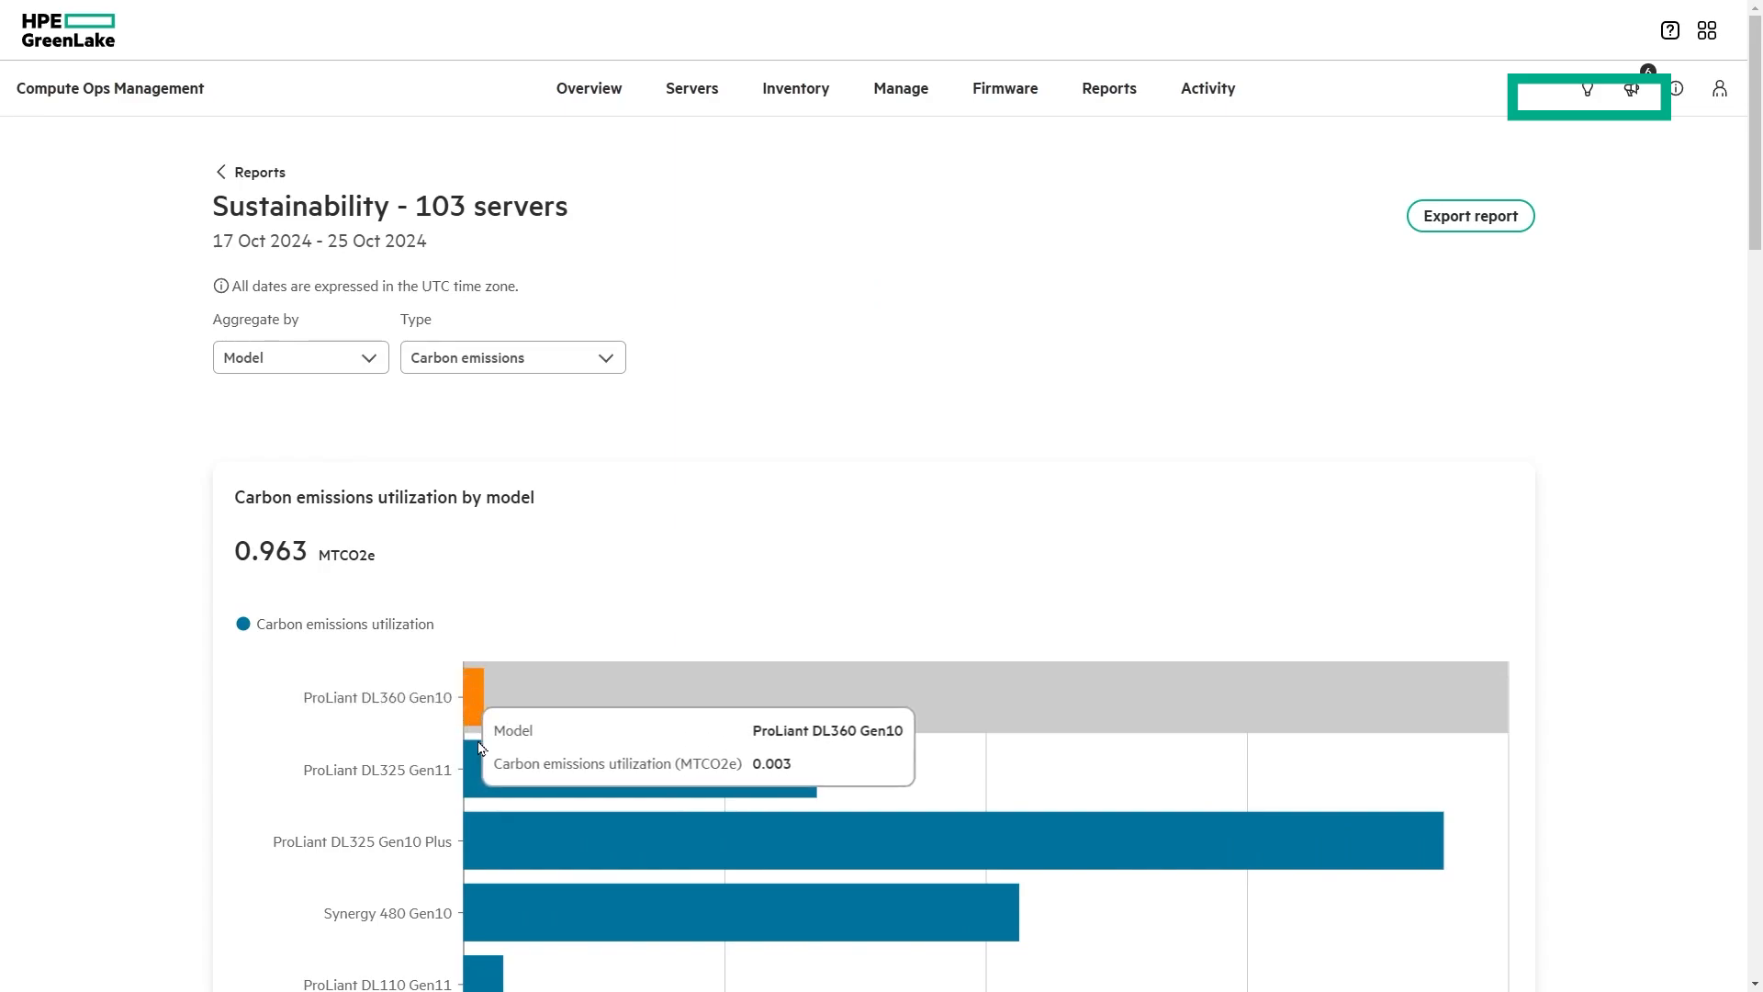
mouse_move(481, 834)
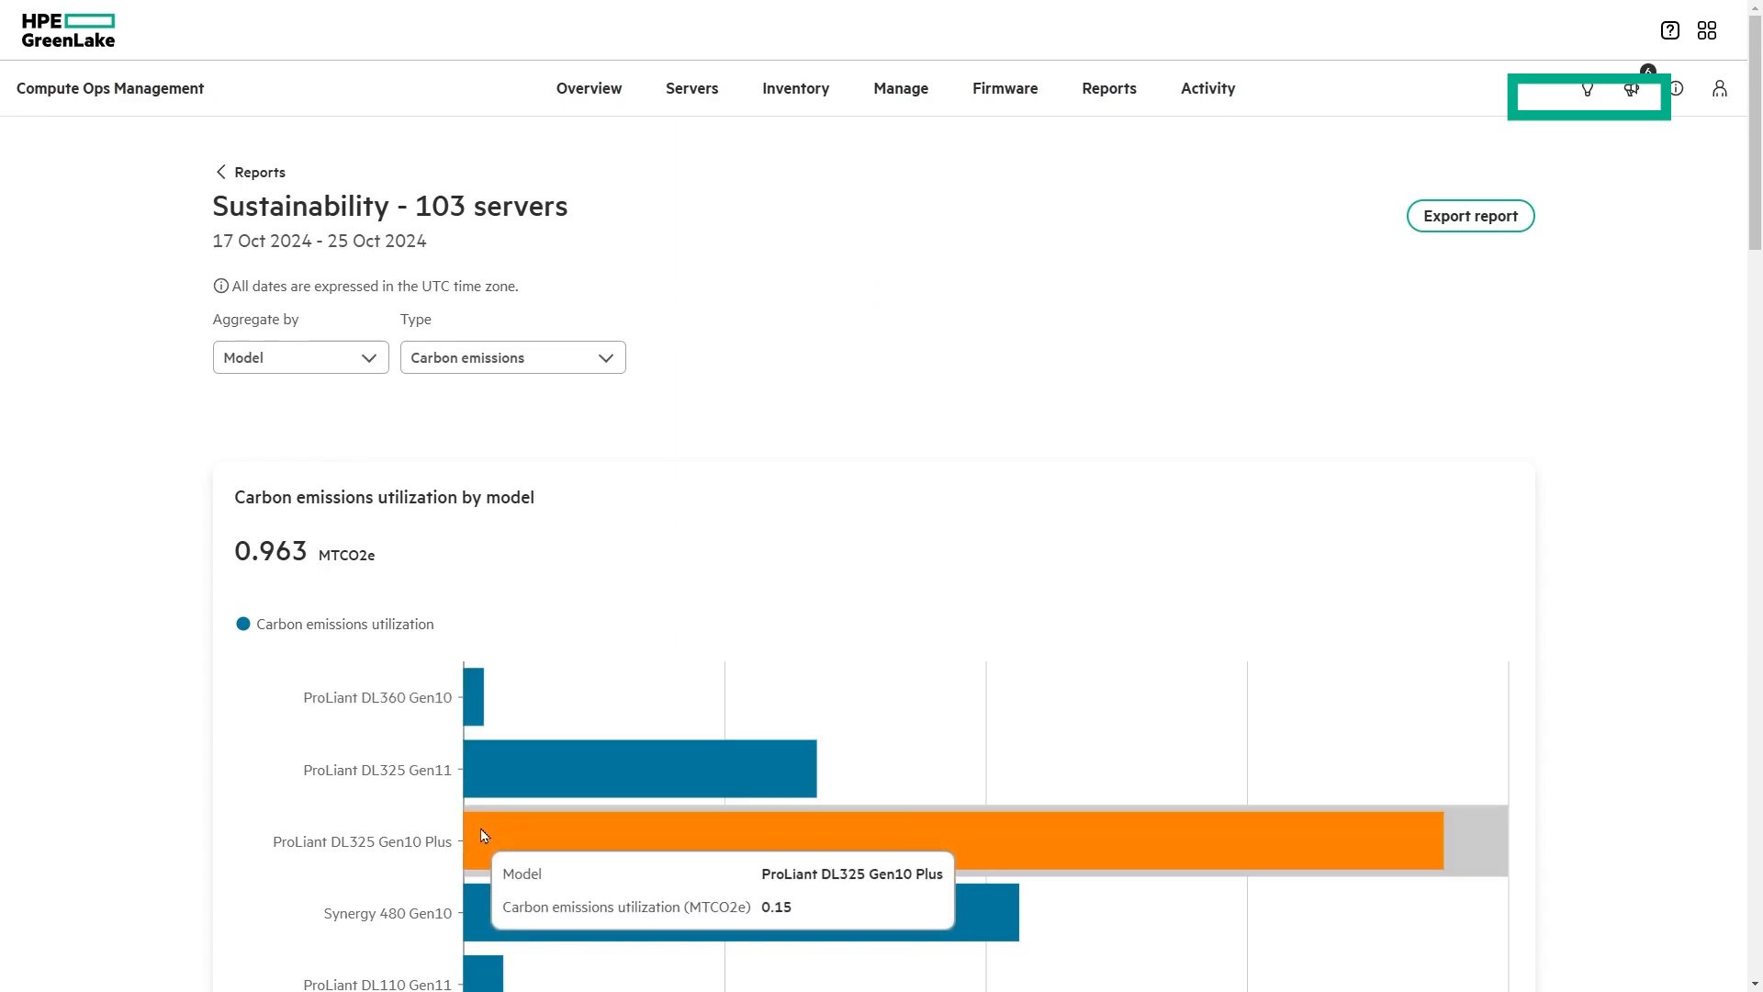
mouse_move(1208, 88)
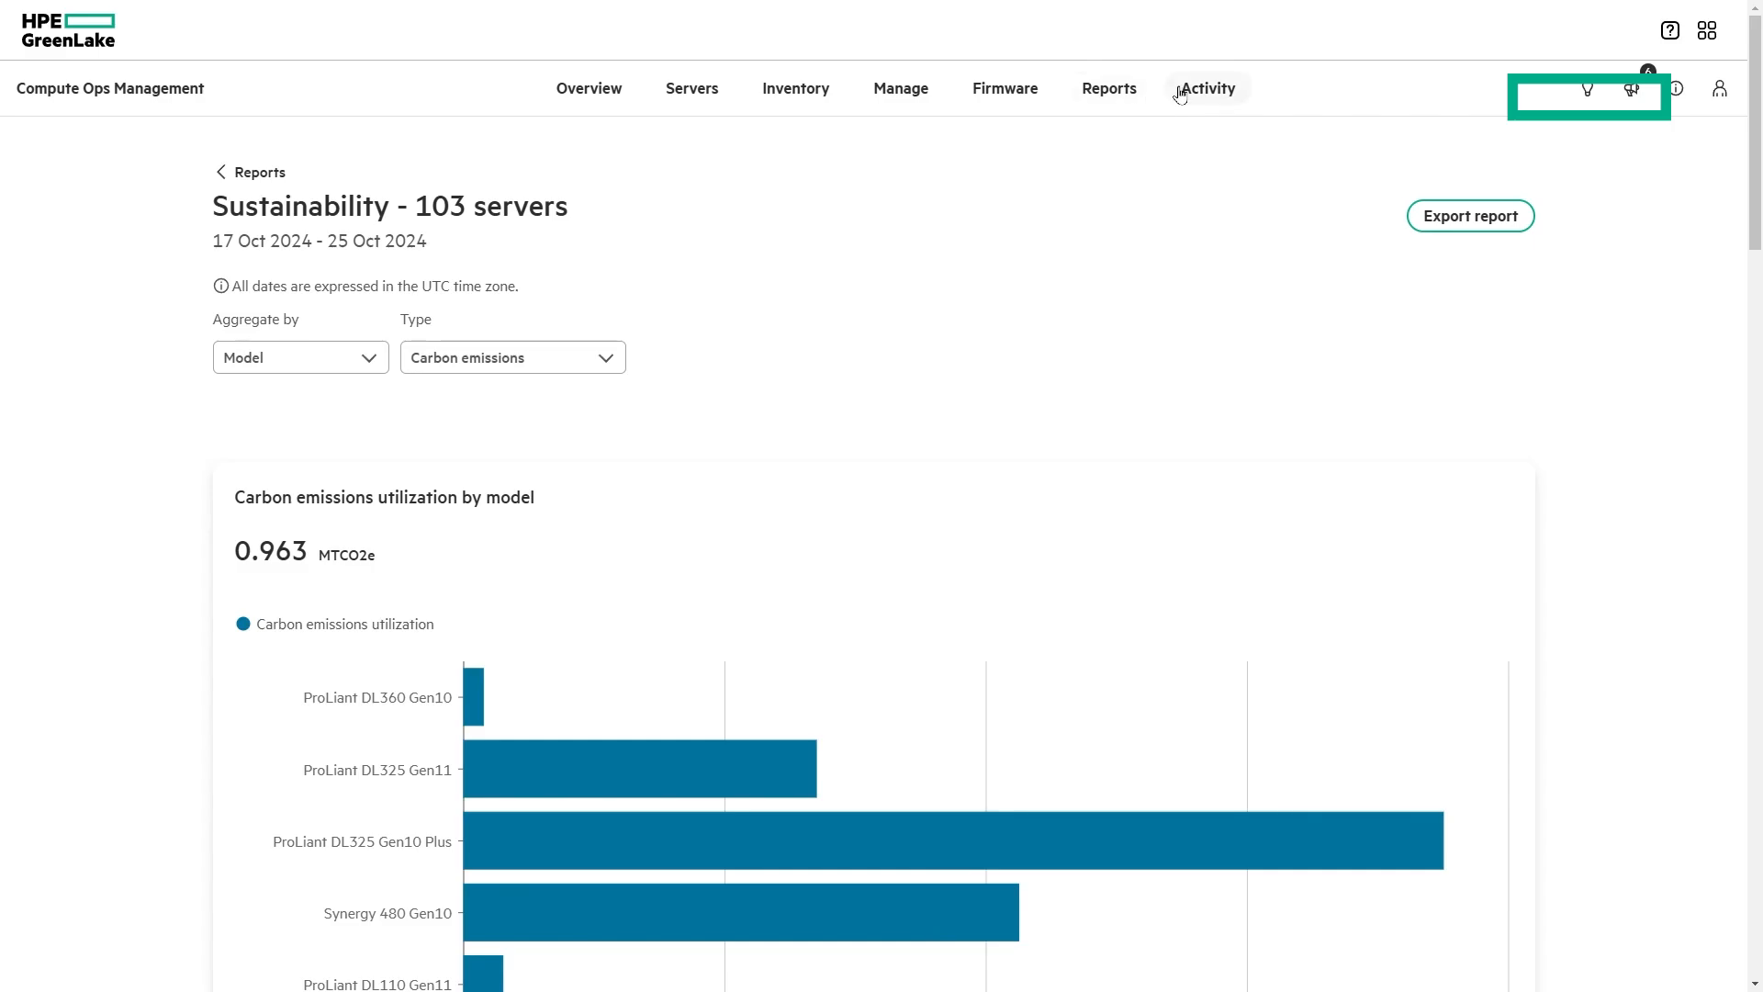
Switch to the Activity log of 26,765 items
left_click(1208, 88)
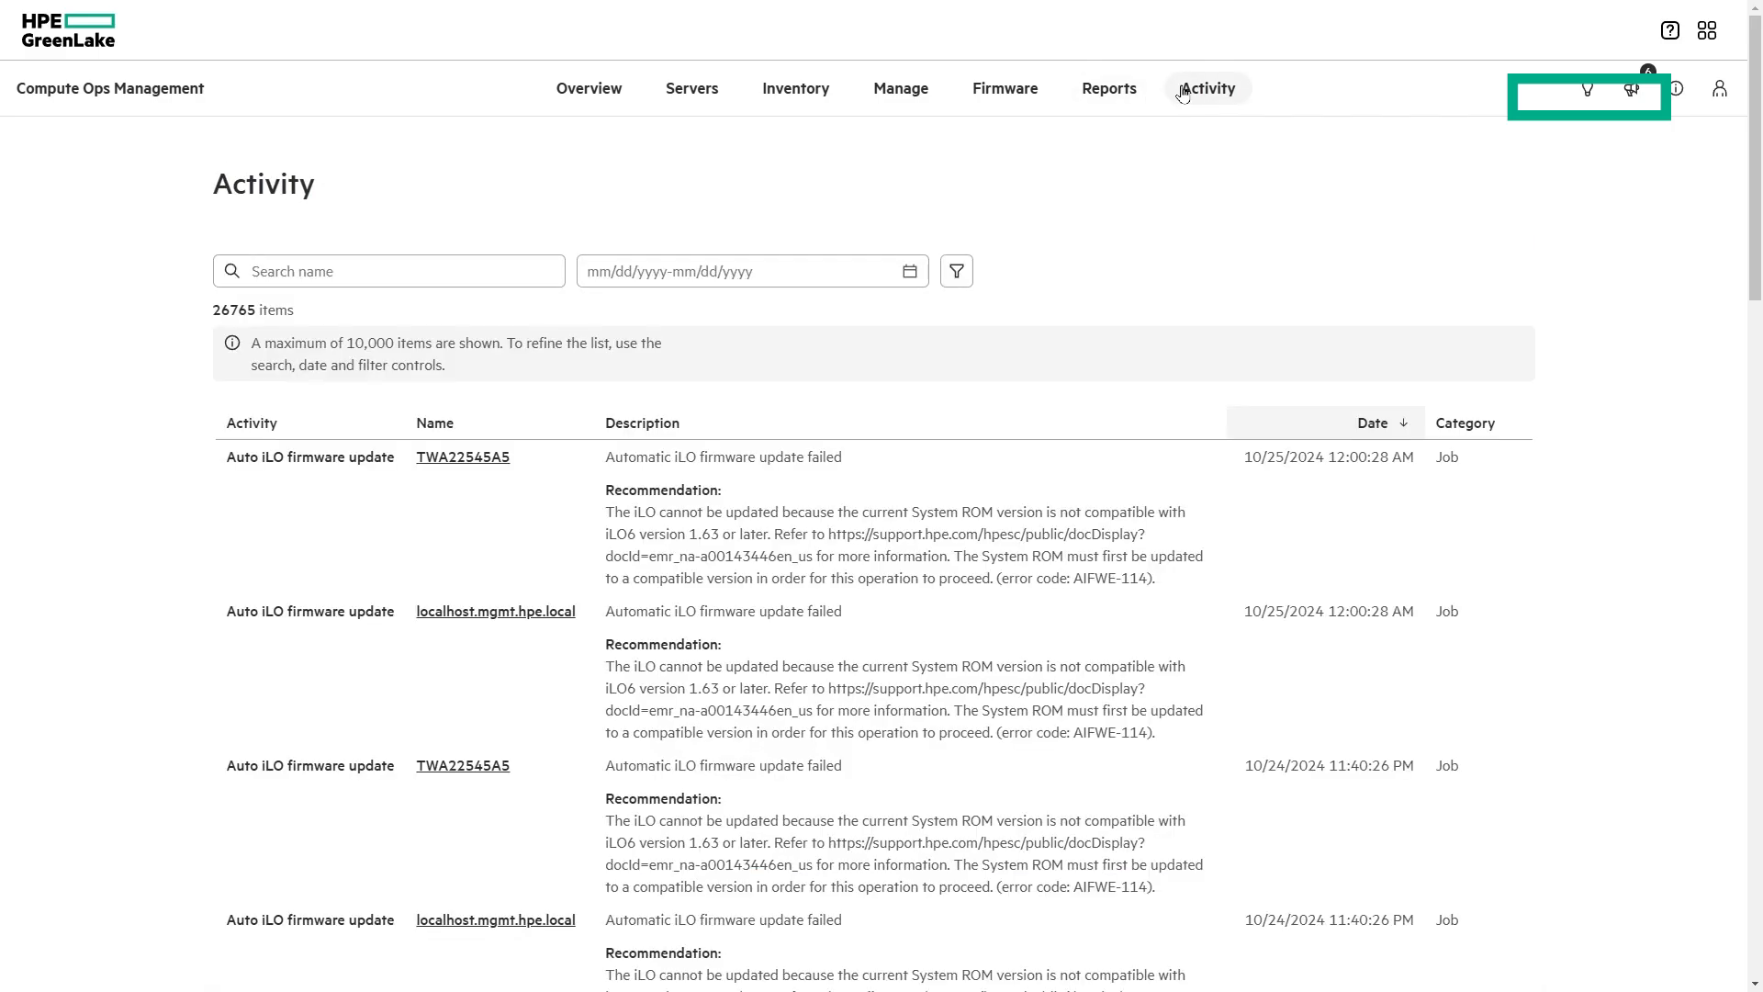